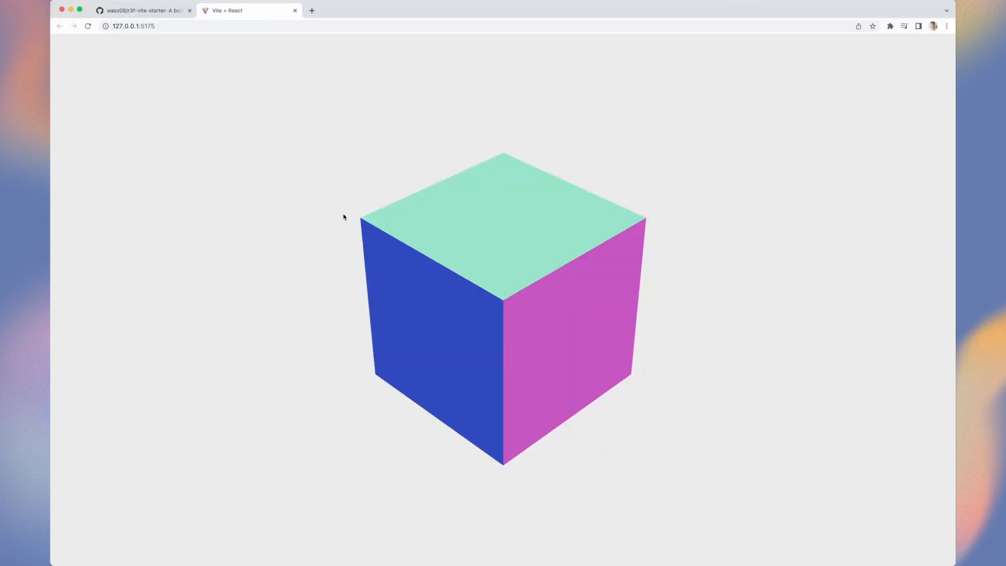
- Open the pmndrs/react-three-rapier GitHub repository in a new Chrome tab and scroll through it
left_click(311, 10)
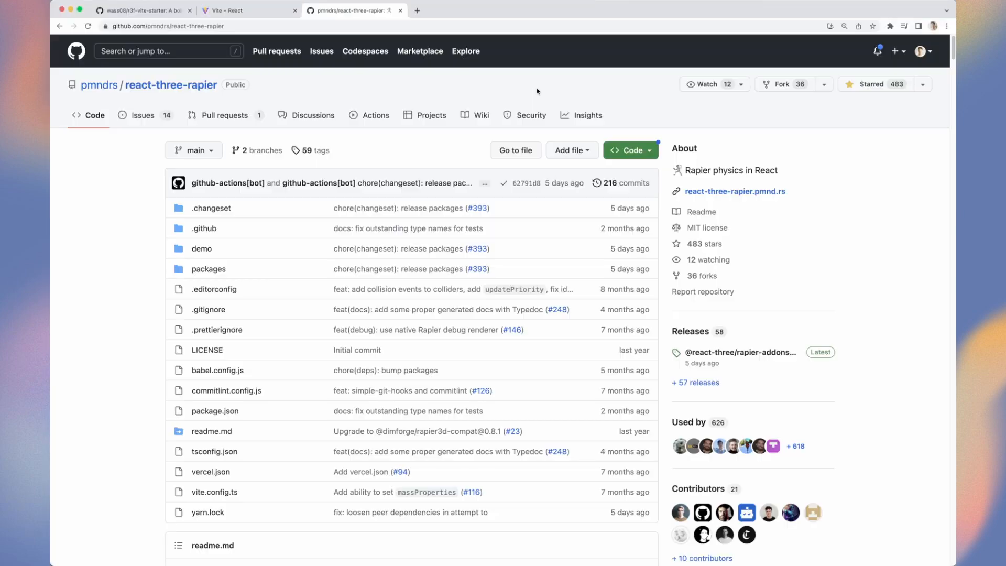
scroll("down", 3)
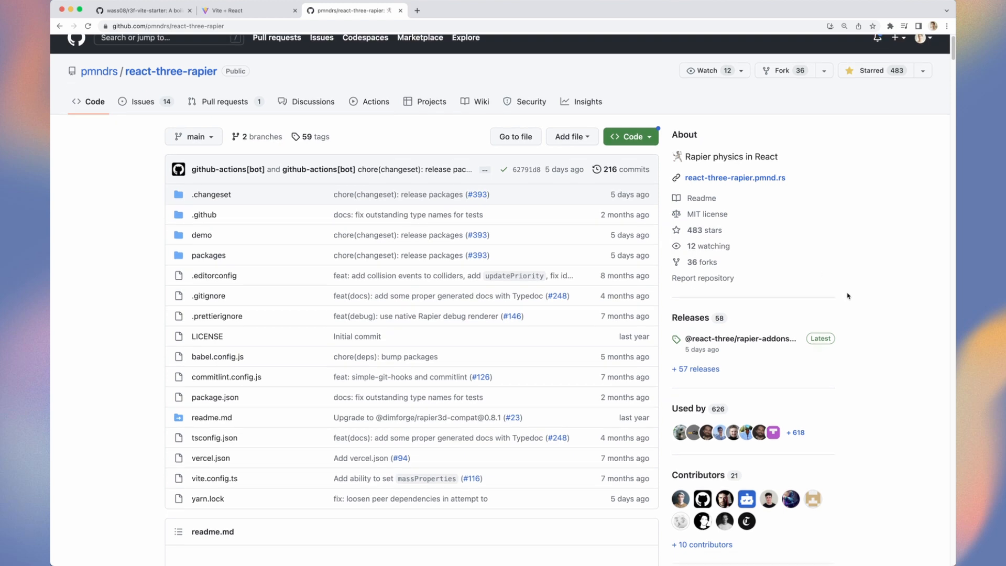
scroll("down", 3)
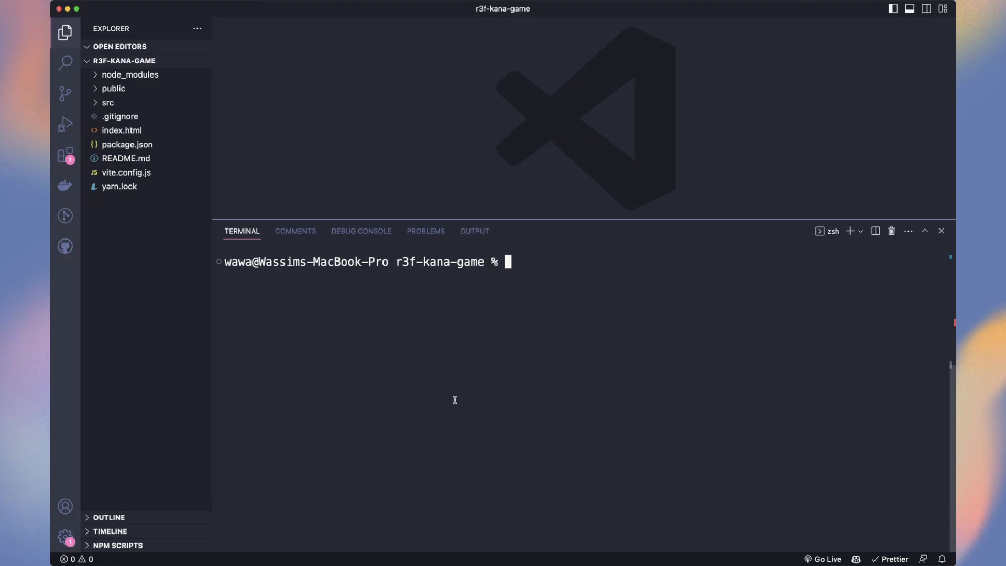
type("yarn add @react-thre")
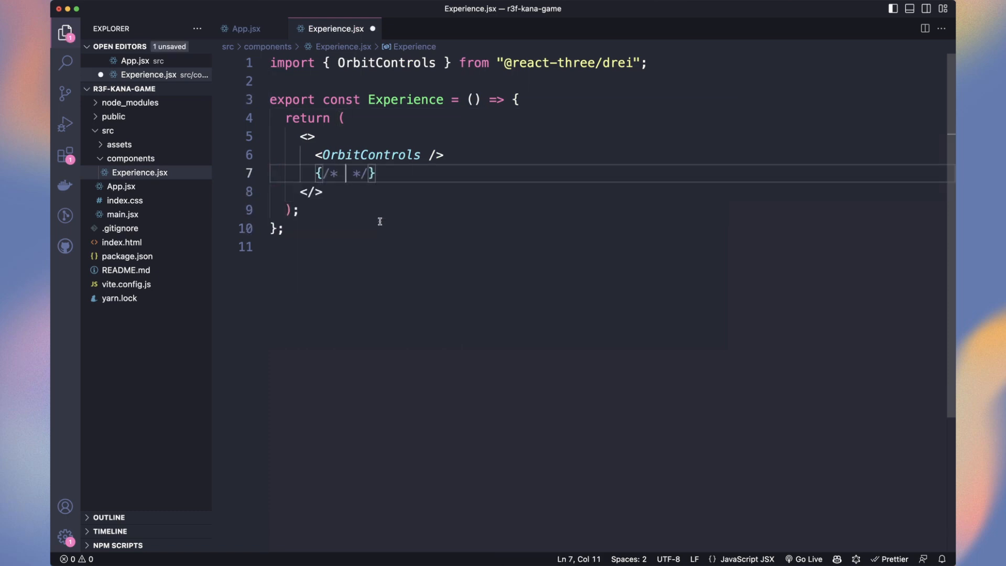
type("LIGHTS */}")
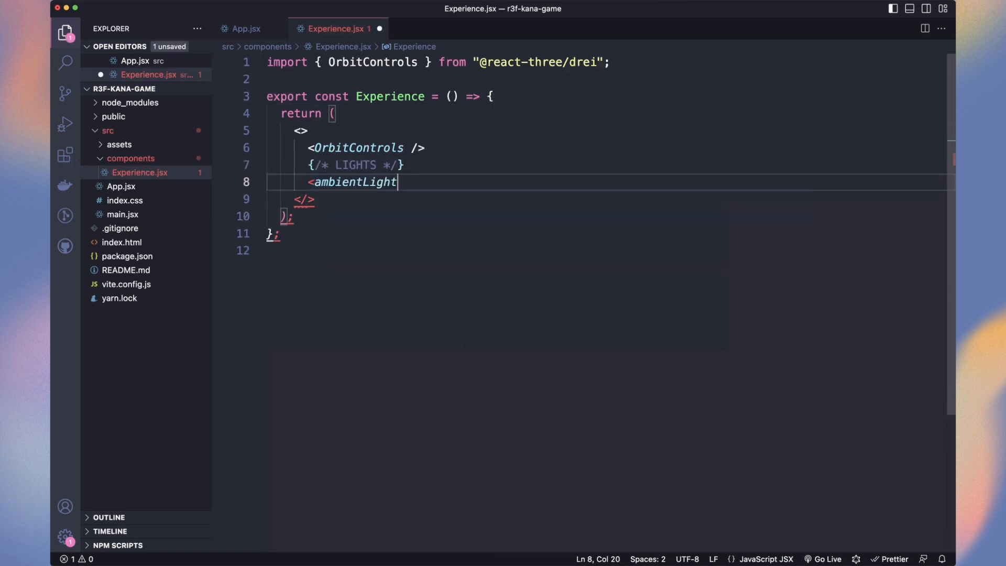
type("intensity={1} />")
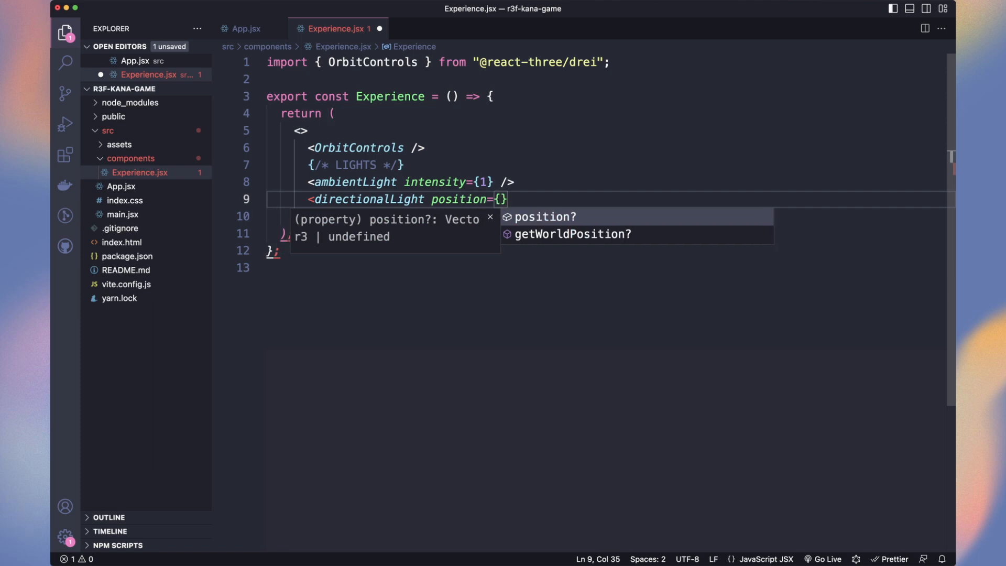
type("[5, 5, 5]} intensity={0.8} cas")
type("{/* STAGE */")
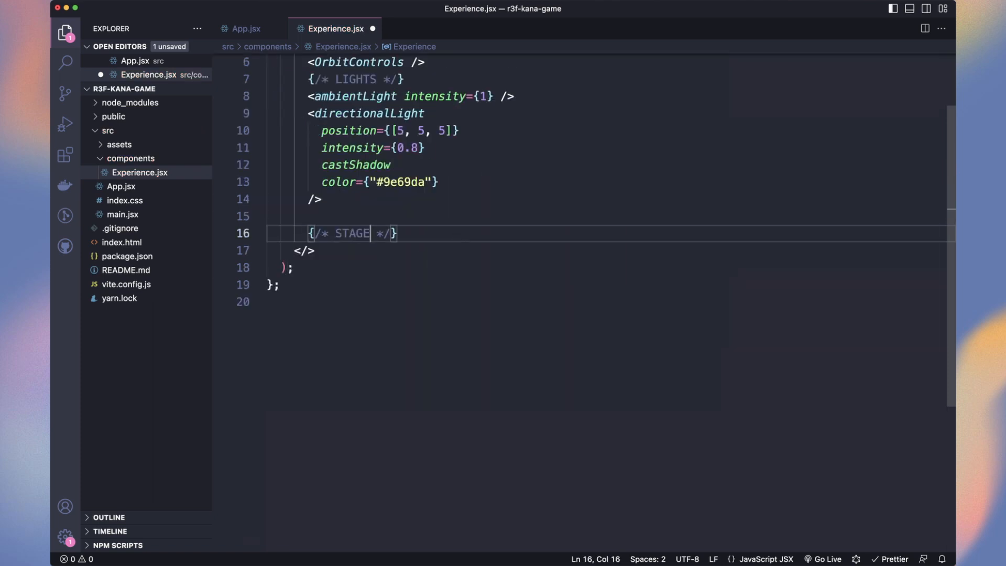
- Add a fixed RigidBody with CylinderCollider args [1/2, 5] and a white [5, 1, 5] Cylinder
type("<RigidBody colliders={false} type=\"fixed\" position-y={-0.5}>")
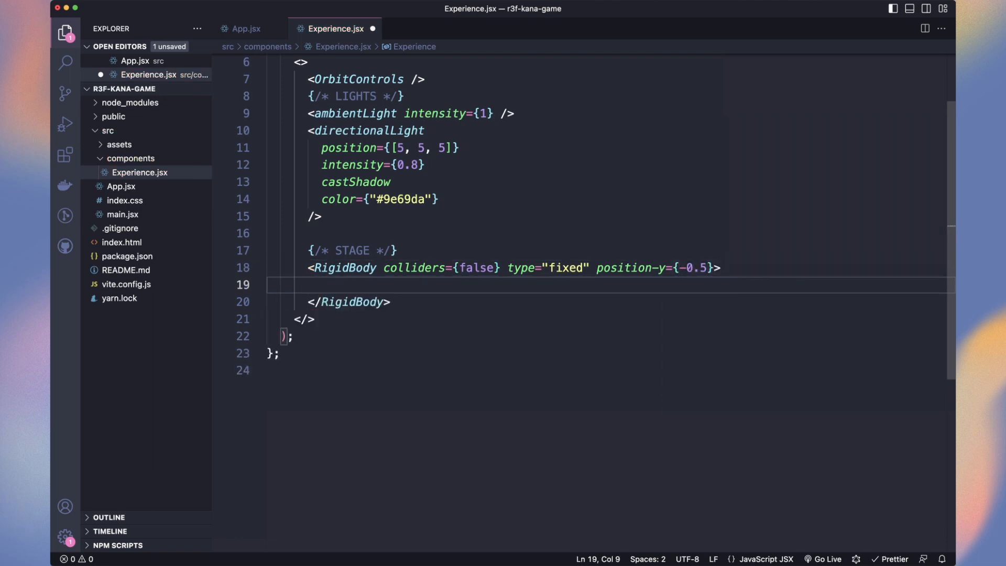
type("<CylinderCollider args={[]}")
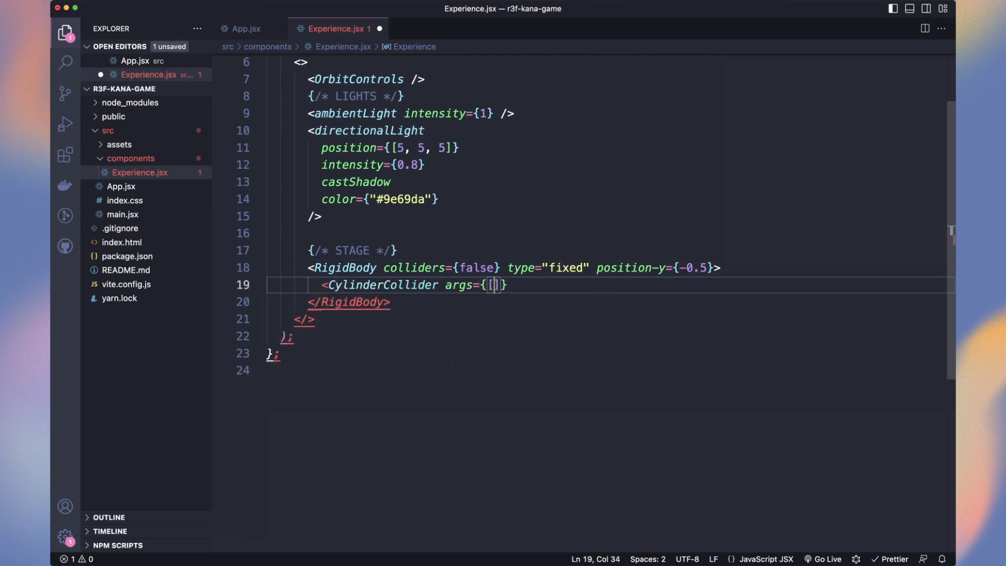
type("1/2, 5")
type("<Cylinder scale=")
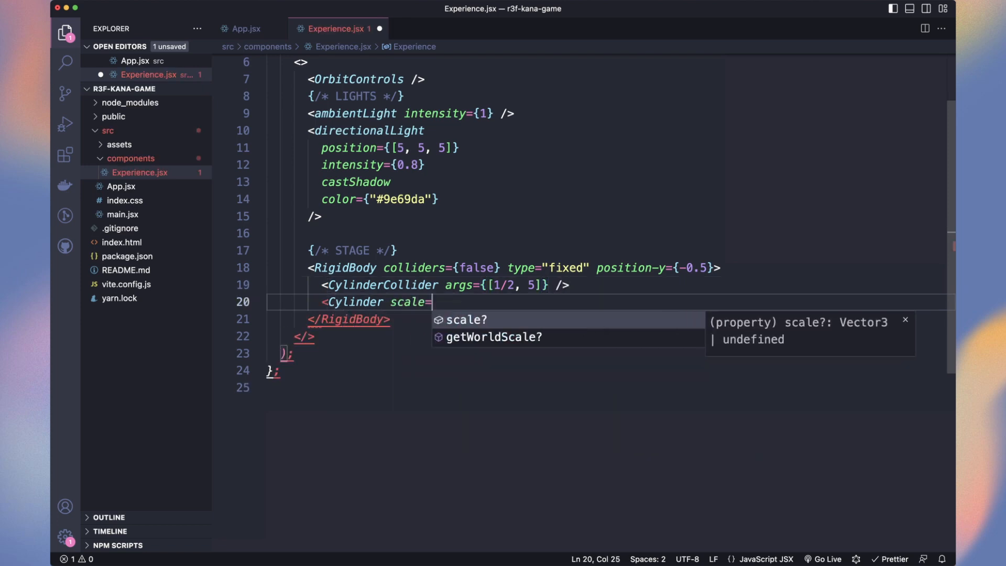
type("{[5, 1, 5]} receiveShadow>")
type("<meshStandardMaterial color=\"white\"")
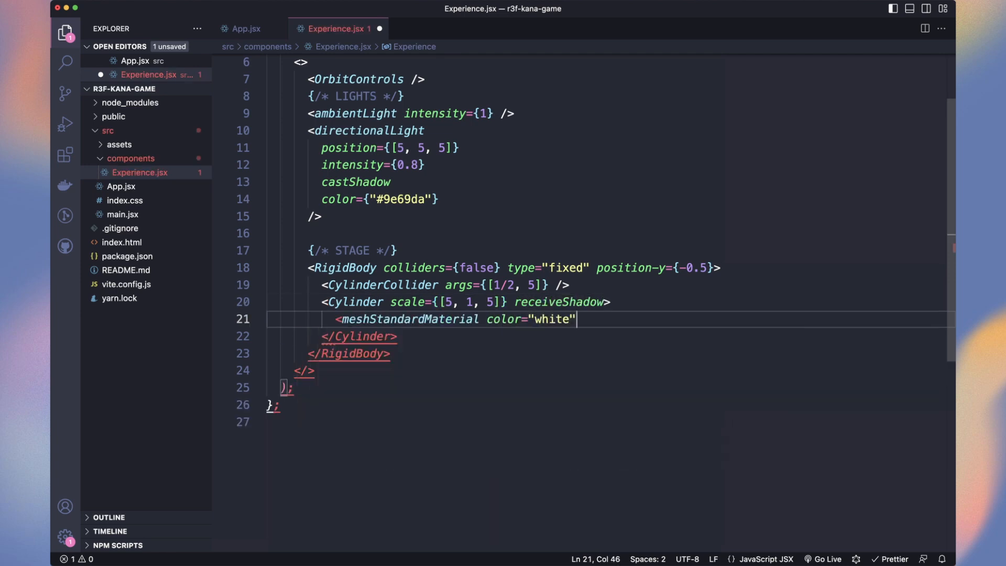
left_click(243, 28)
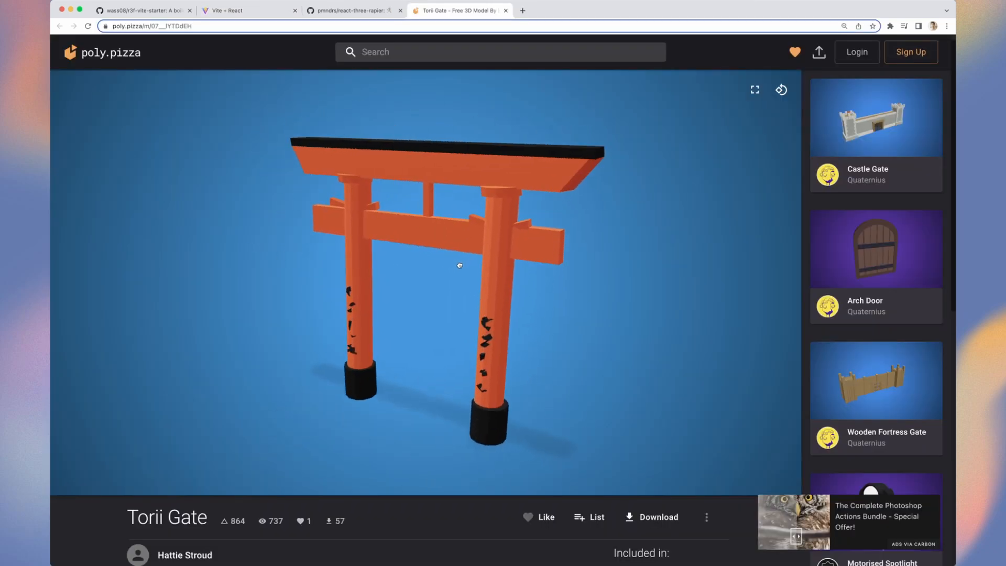
- Download the Torii Gate model file from its Poly Pizza page
left_click(659, 518)
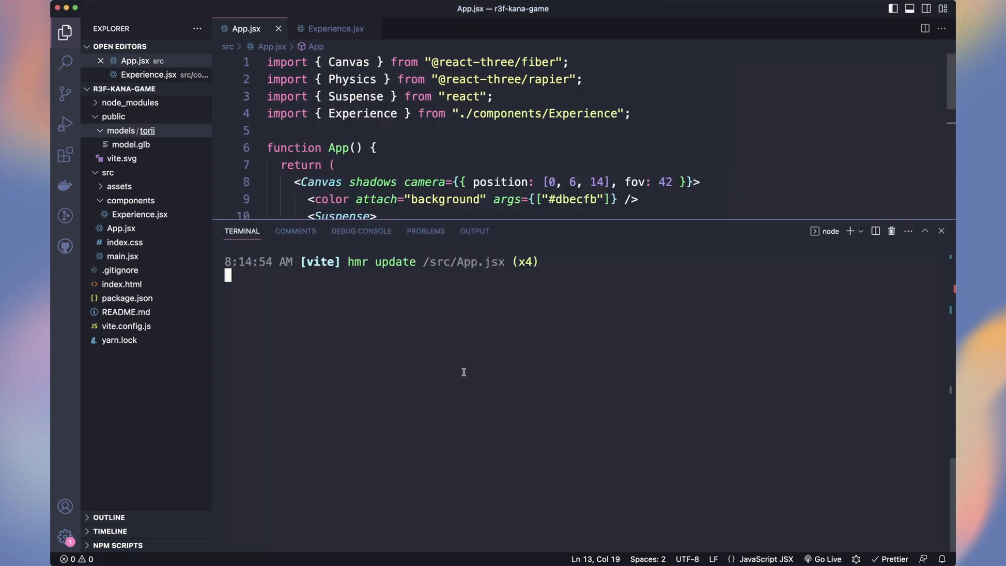
- Generate components/Torii.jsx from model.glb with gltfjsx and add scaled torii gates to Experience.jsx
type("npx gltfjsx ./public/mode")
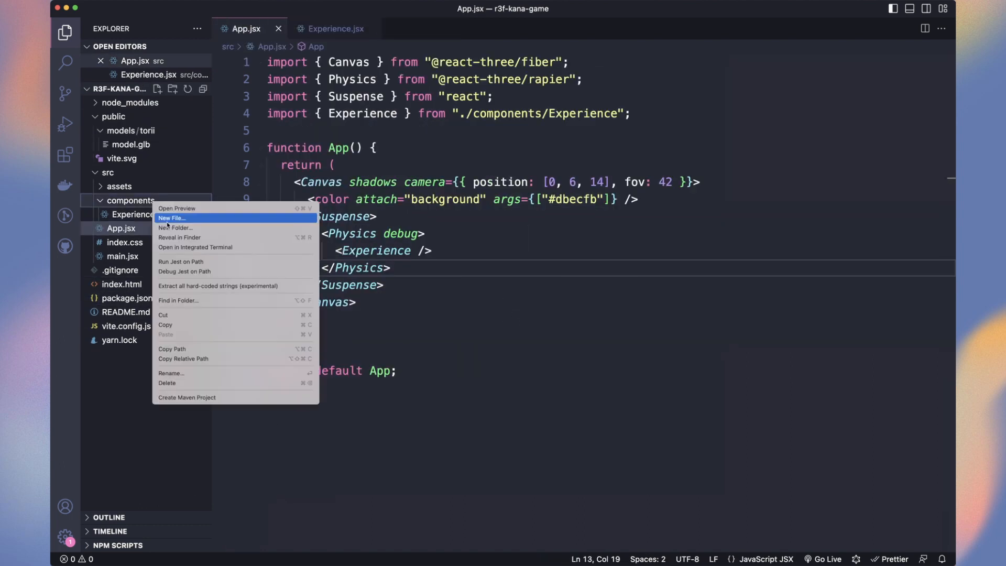
left_click(171, 218)
type("Torii.jsx")
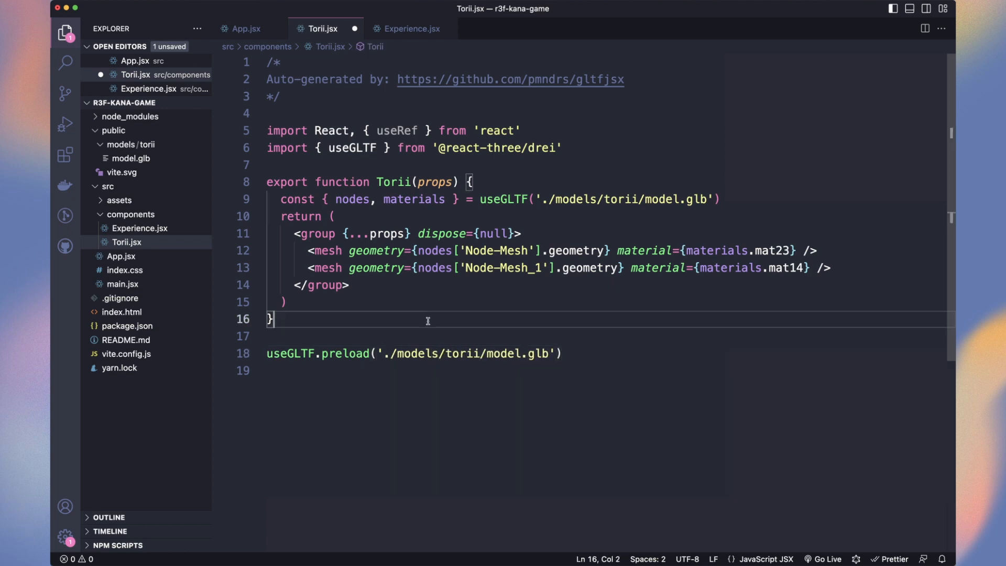
left_click(411, 28)
type("<grou")
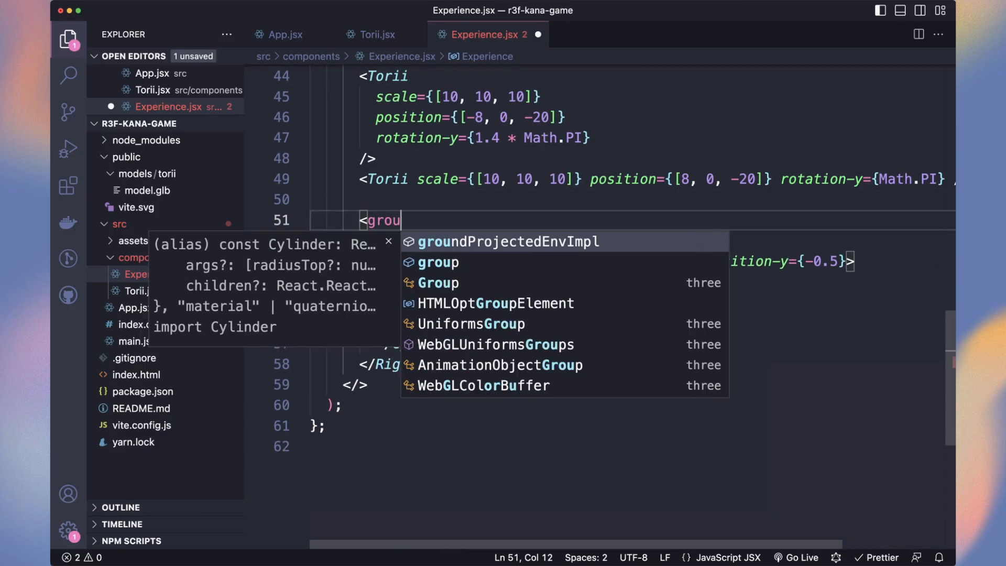
left_click(284, 34)
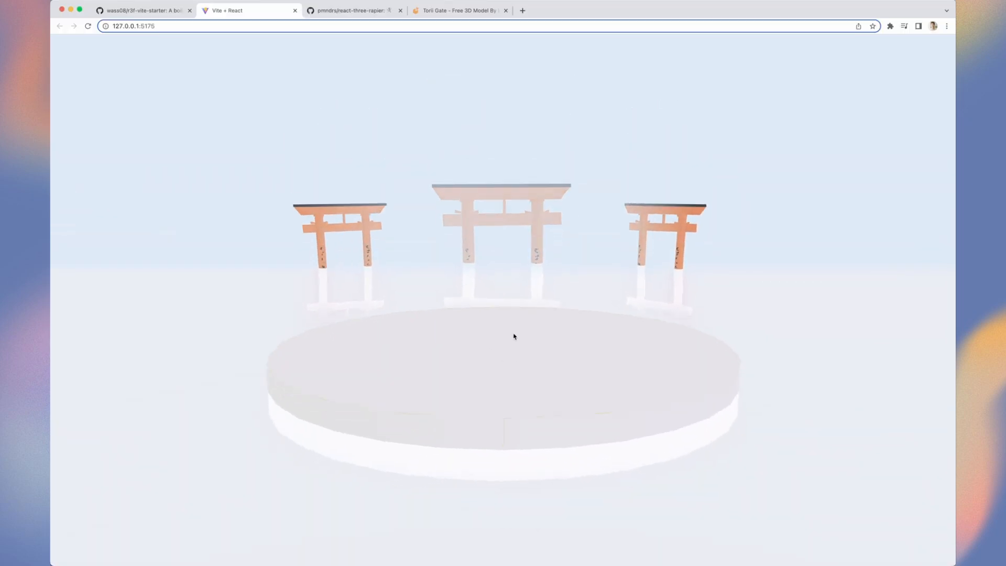
- Check the three torii gates on localhost, then open the Facetype.js converter tab
left_click(353, 10)
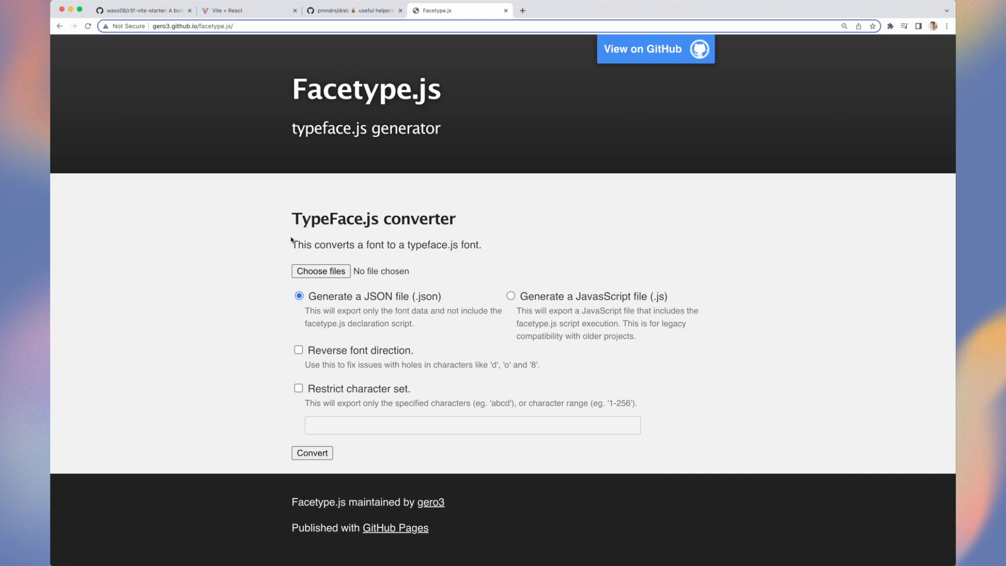
- Open Noto Sans Japanese from the Google Fonts 'noto' search and download the family
left_click(566, 10)
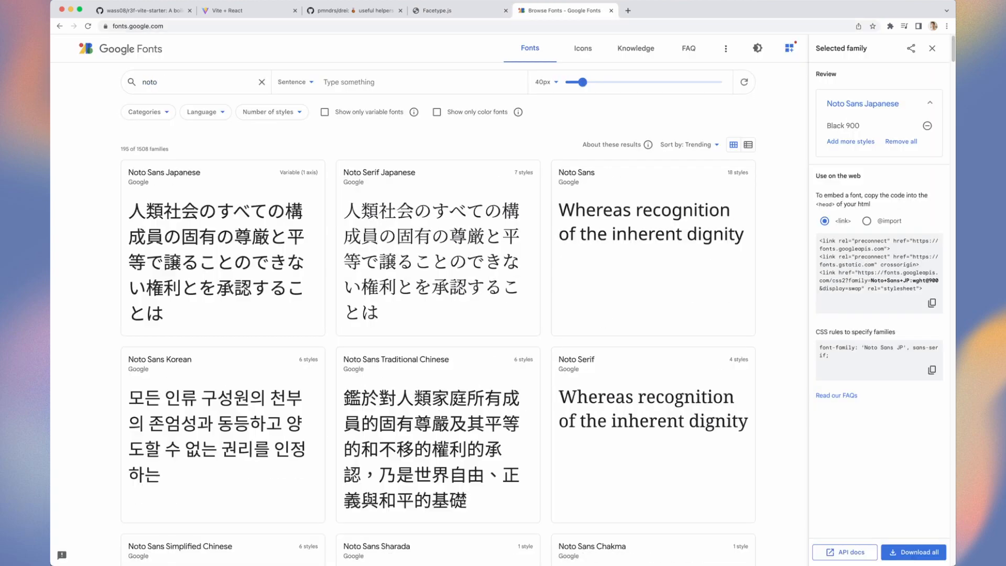
left_click(164, 172)
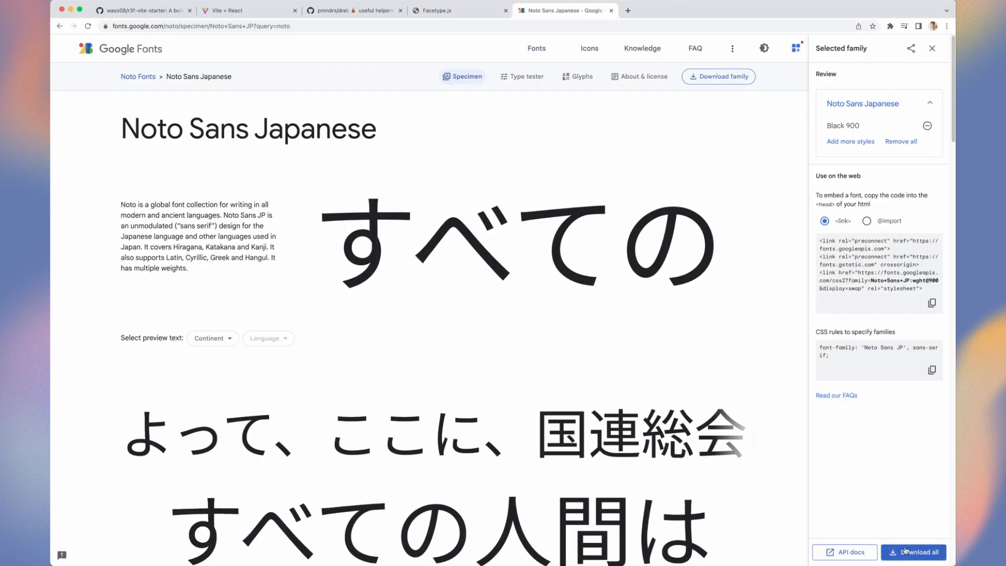
left_click(915, 552)
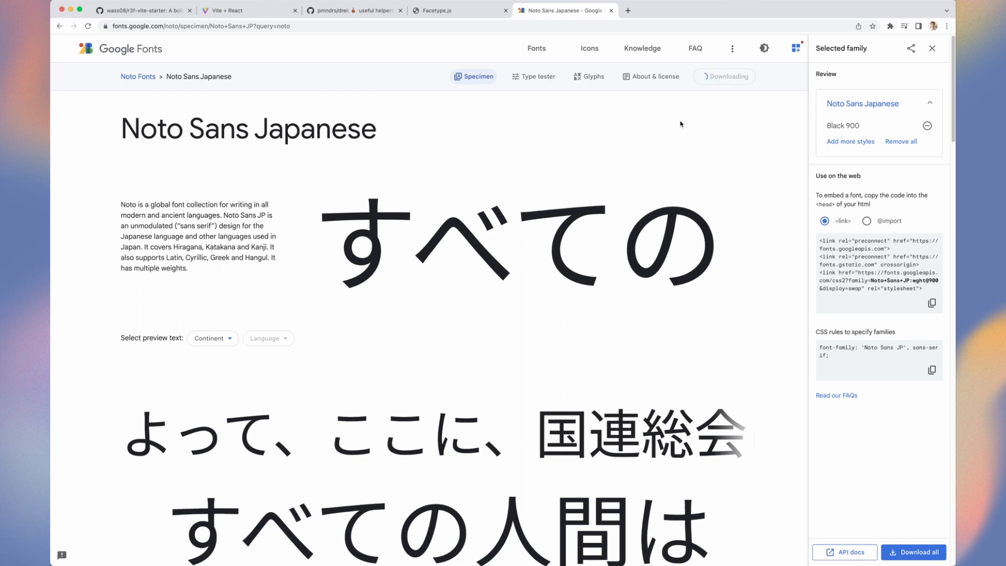
left_click(438, 11)
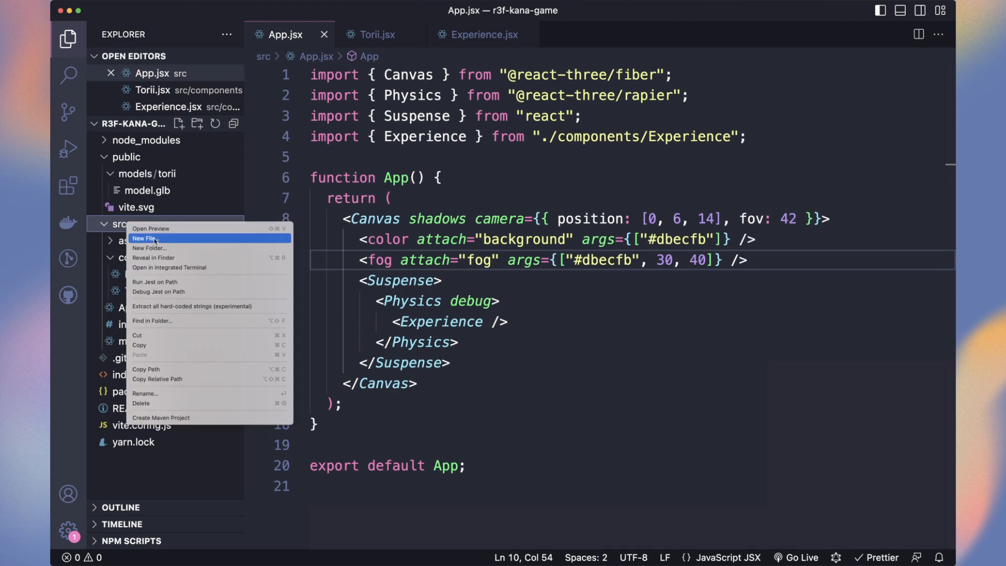
- Create src/constants.js exporting a kanas array whose first entry is 'a' with hiragana あ
type("consta")
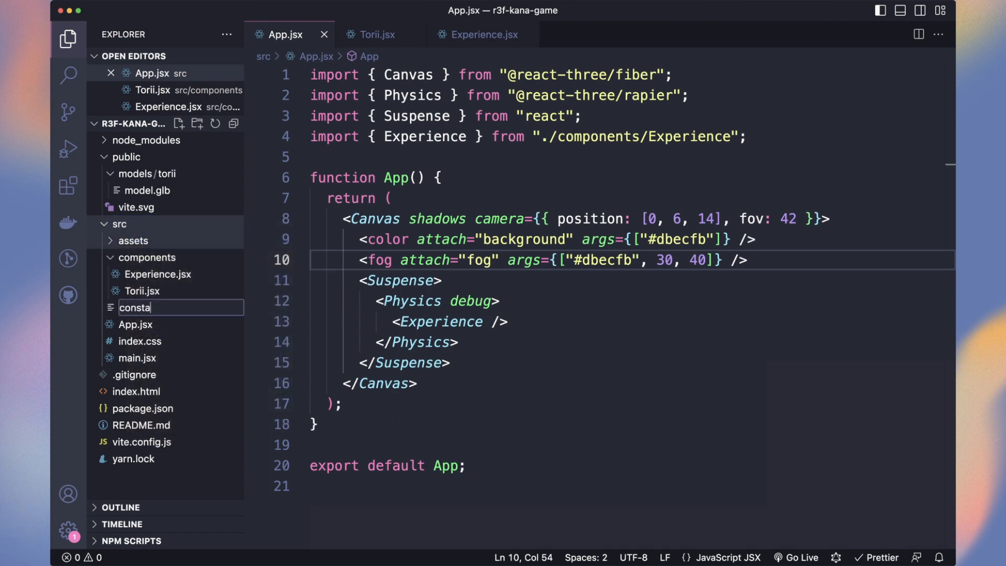
type("nts.")
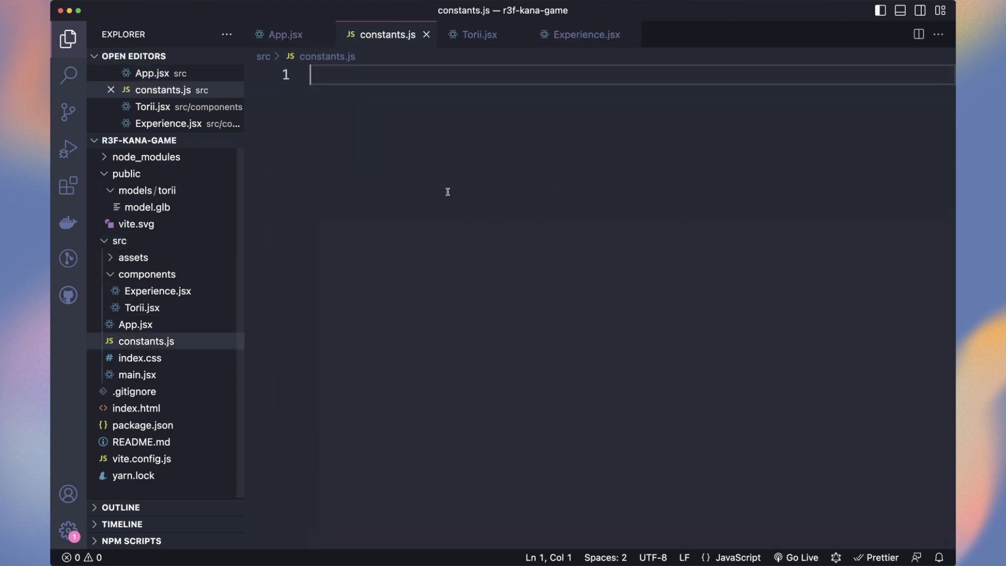
type("export const k")
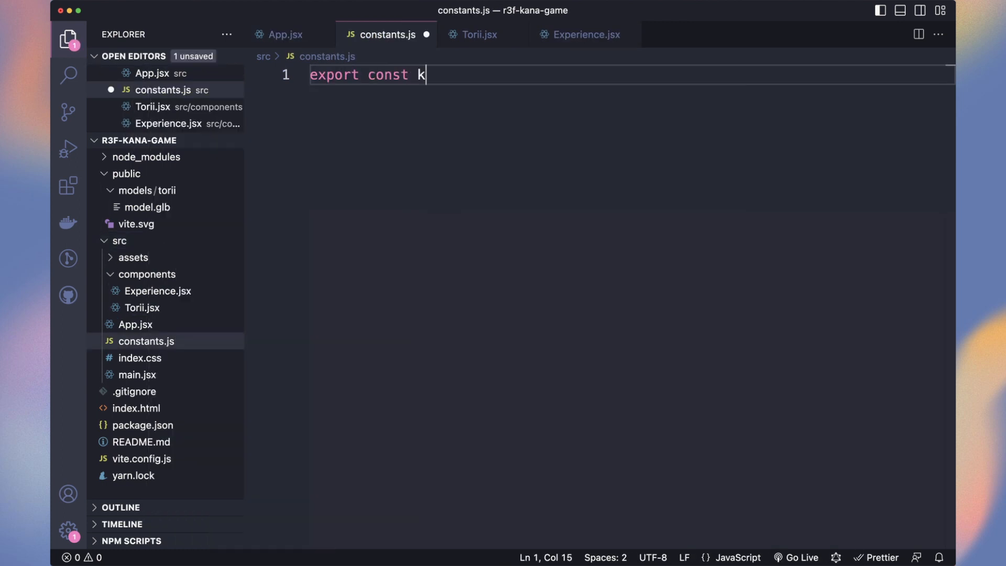
type("anas = []")
type("character: {")
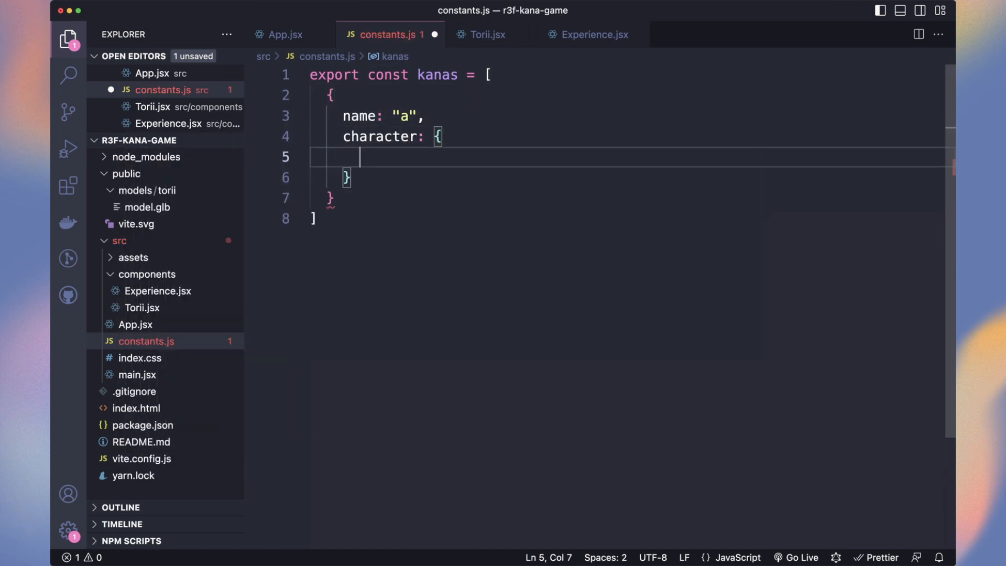
type("hiragana:")
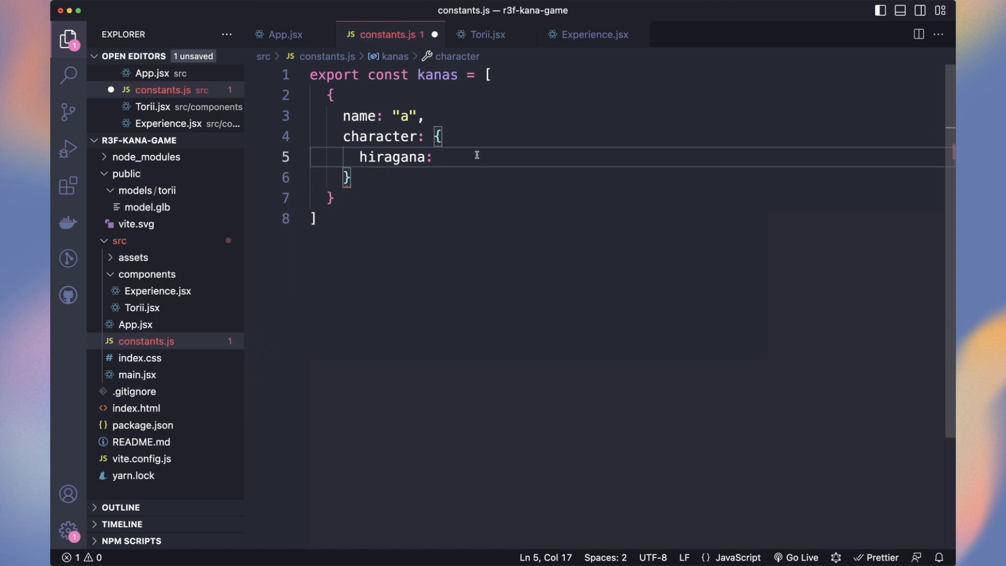
type("\"あ\",")
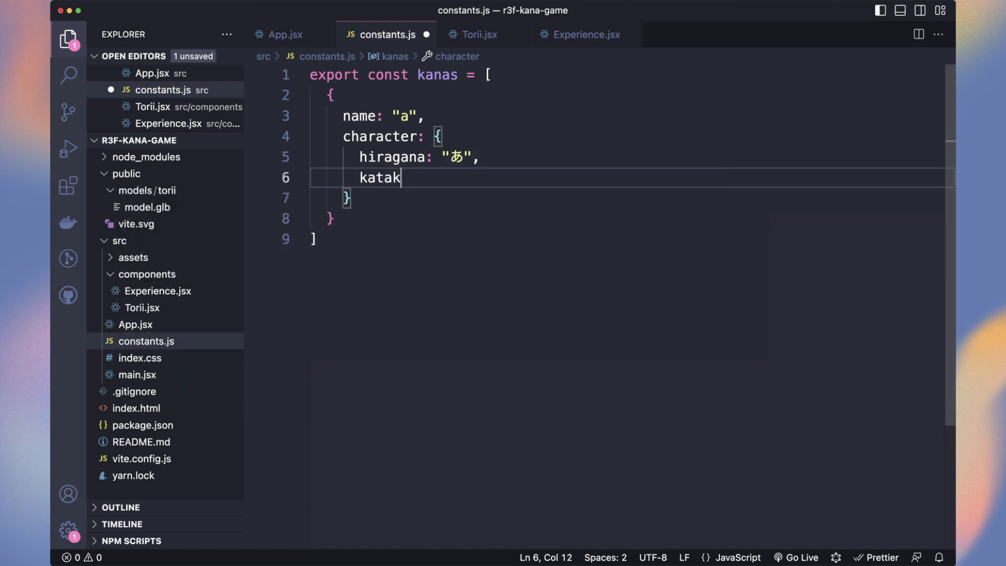
type("ana: \"\"")
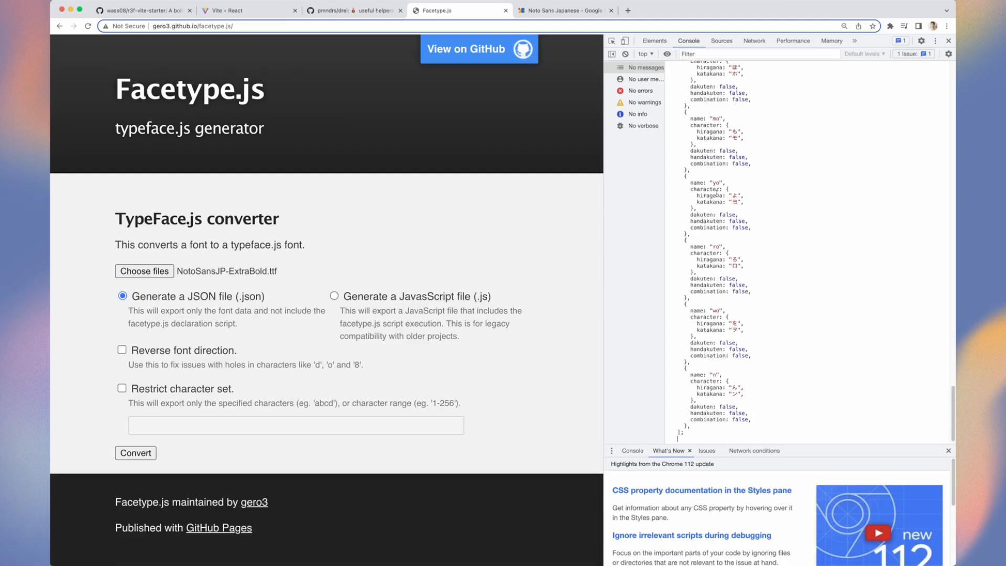
- Run kanas.map(kana => hiragana + katakana).join("") in the Facetype.js DevTools console
type("kanas.map((kana) => kana.character.hiragana + kana.character.katakana")
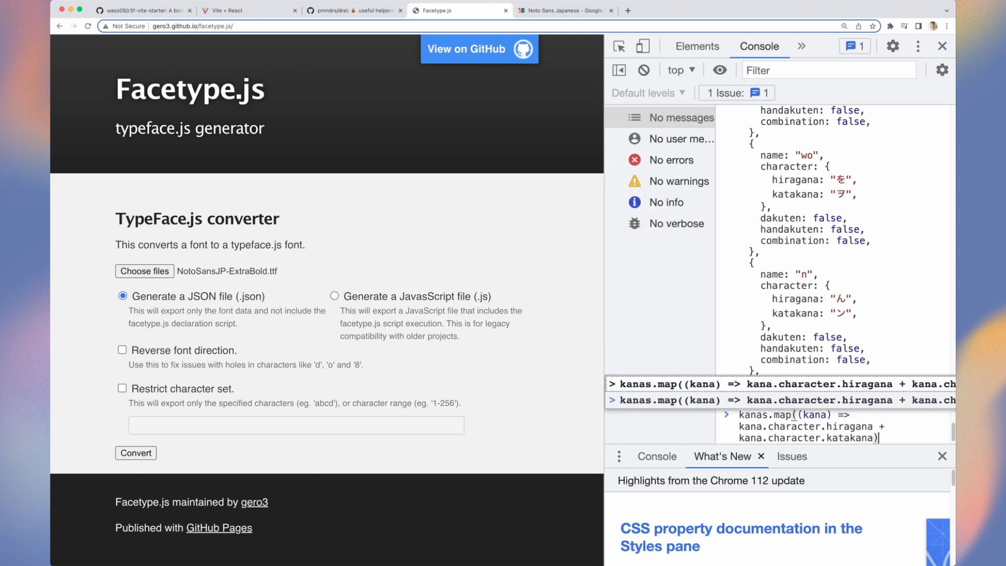
key("Enter")
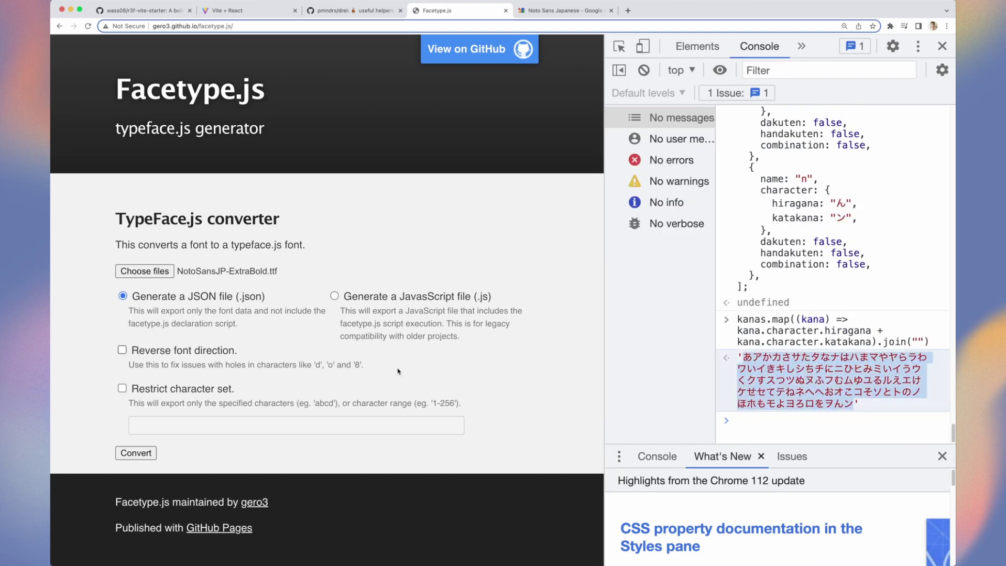
left_click(122, 388)
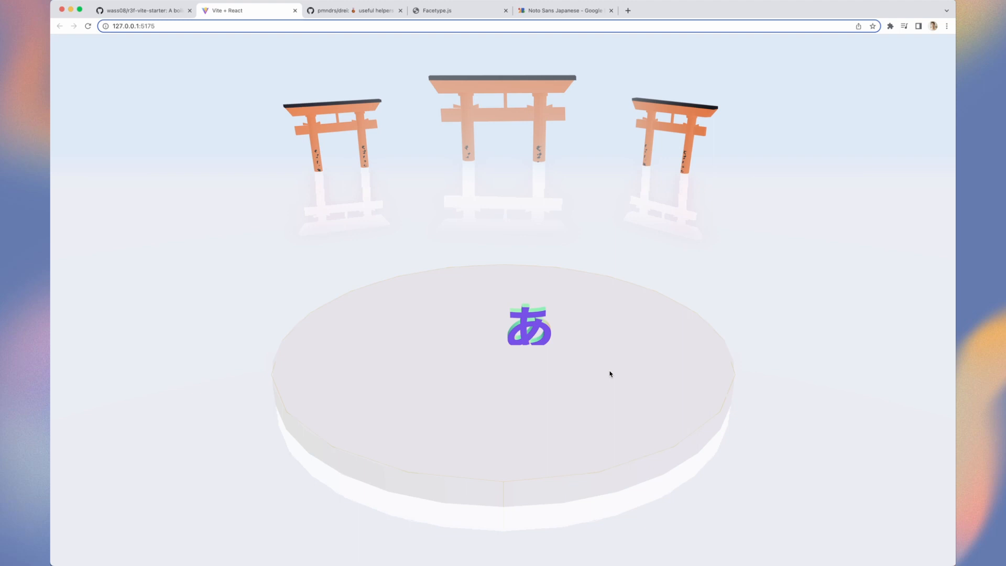
- Switch to the pmndrs/zustand GitHub tab and scroll down to its readme
left_click(353, 10)
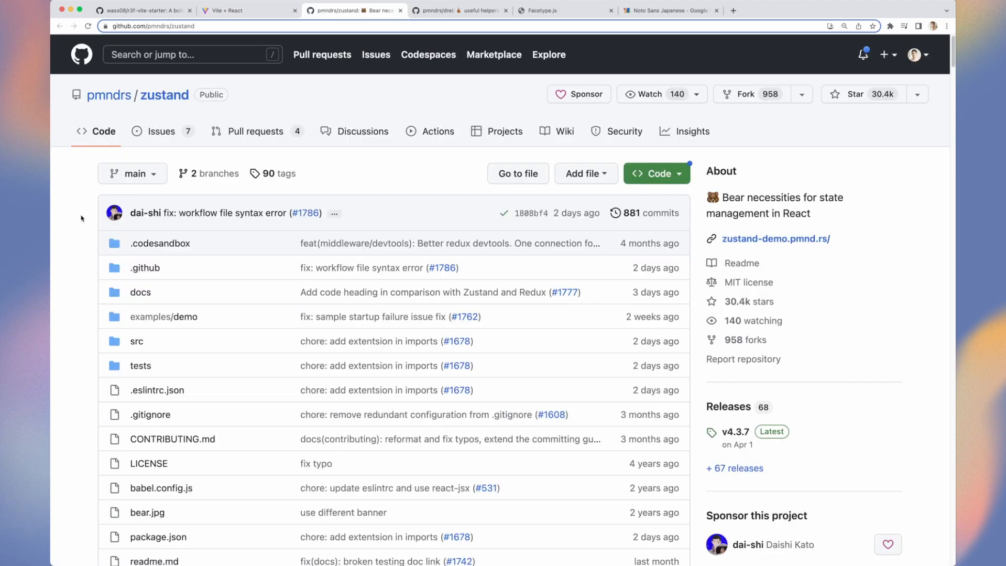
scroll("down", 3)
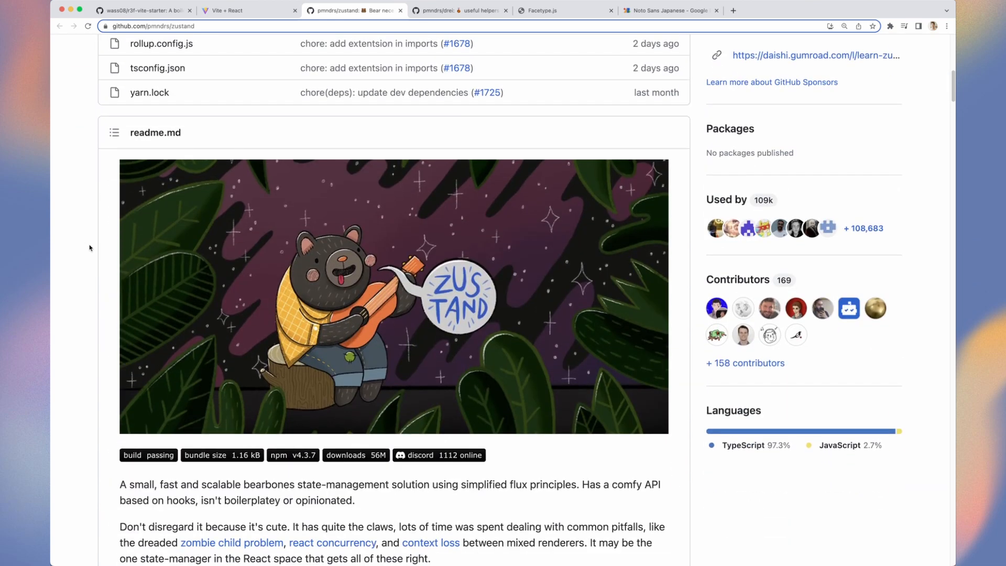
scroll("down", 3)
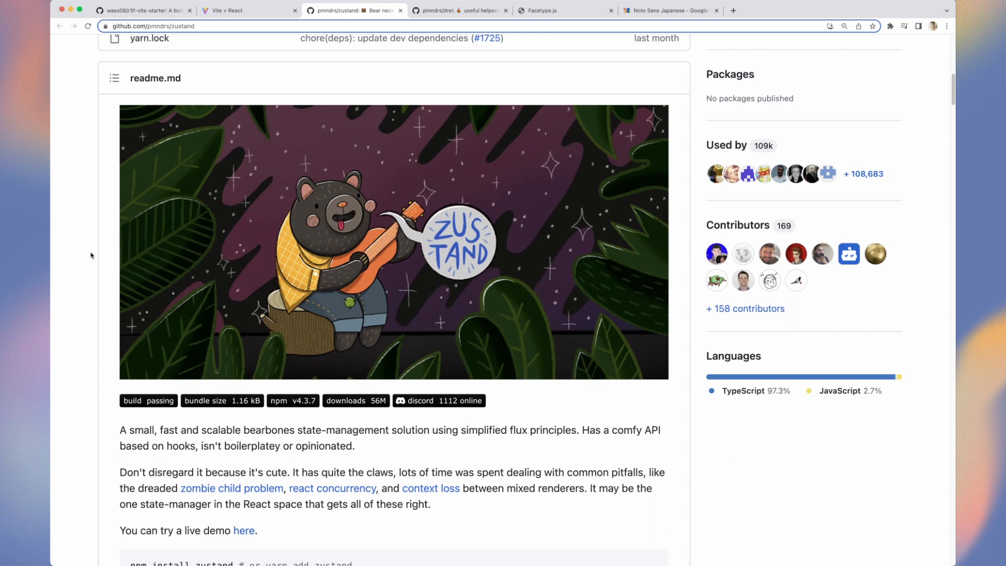
scroll("down", 3)
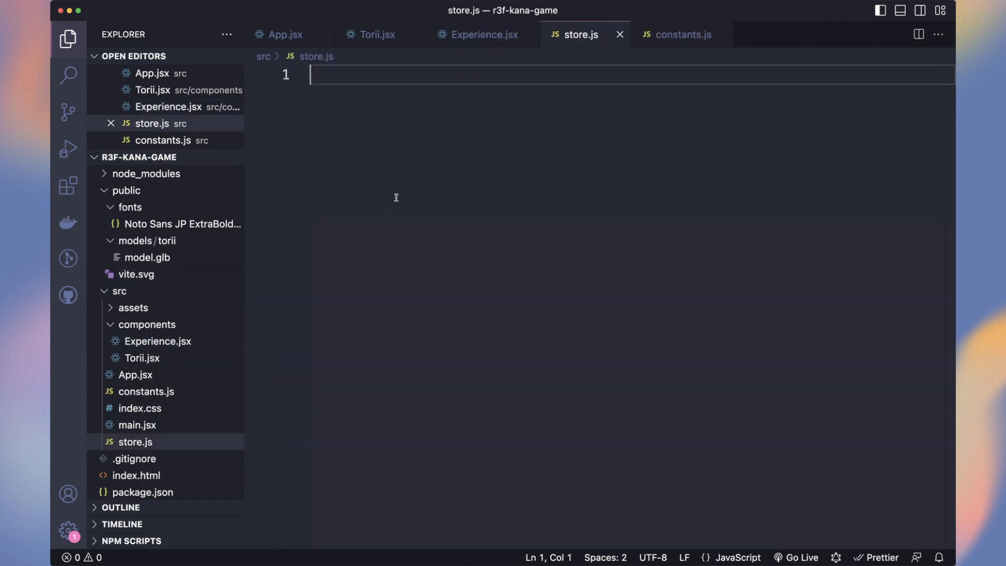
- Write generateGameLevel({nbStages}) pushing random kana into each stage and marking one random option correct
type("export const generate")
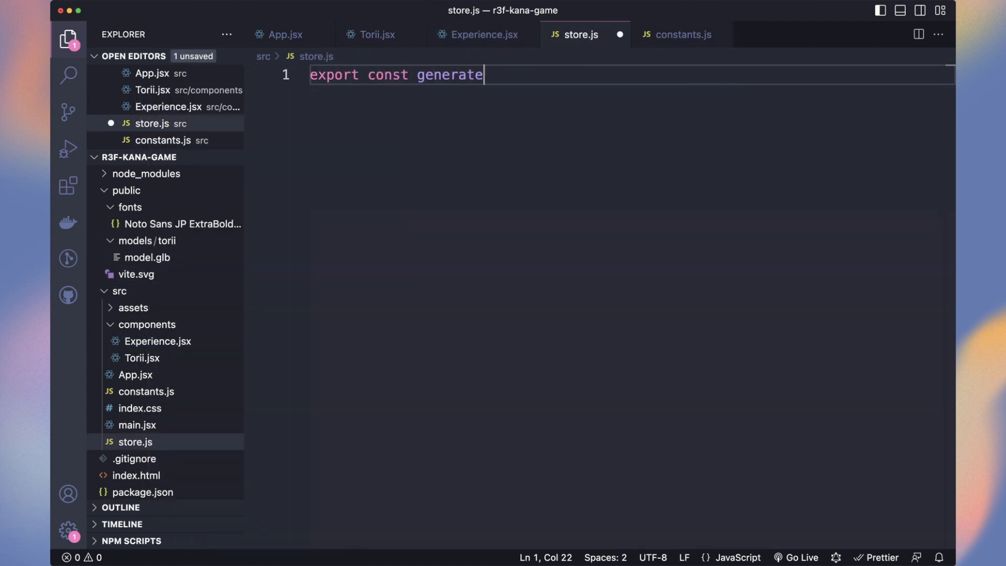
type("GameLevel = ({}")
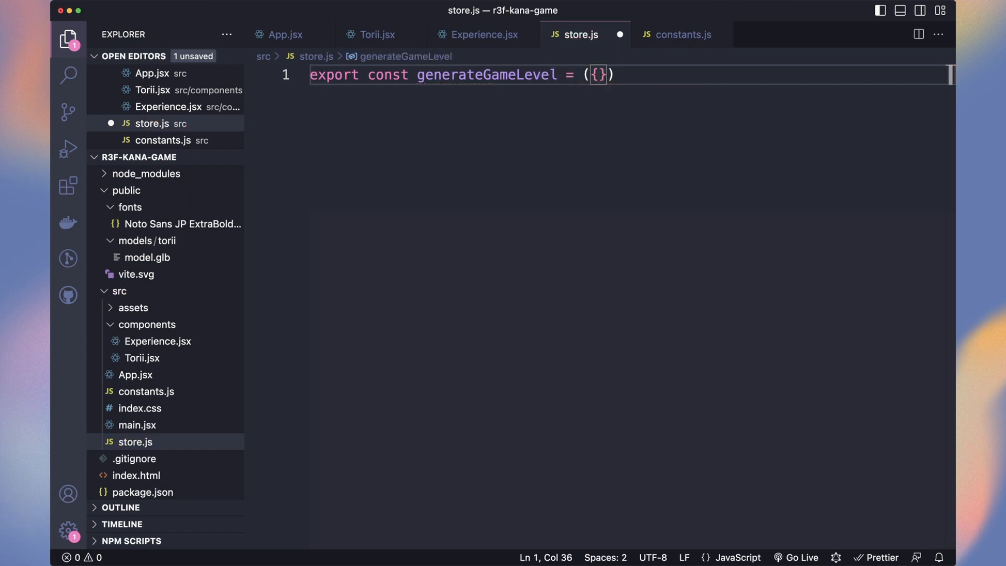
type("nbStages}) =>")
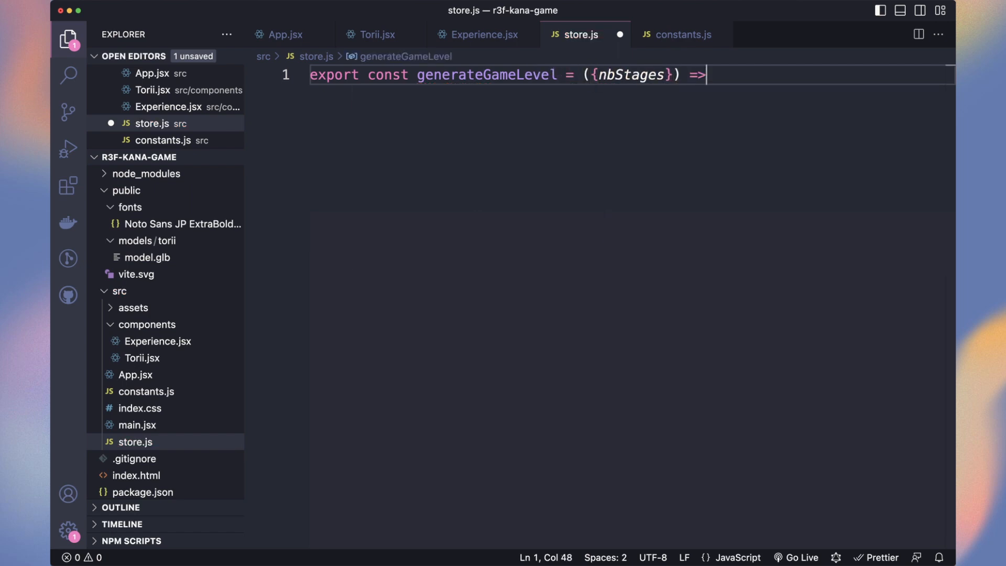
type("{")
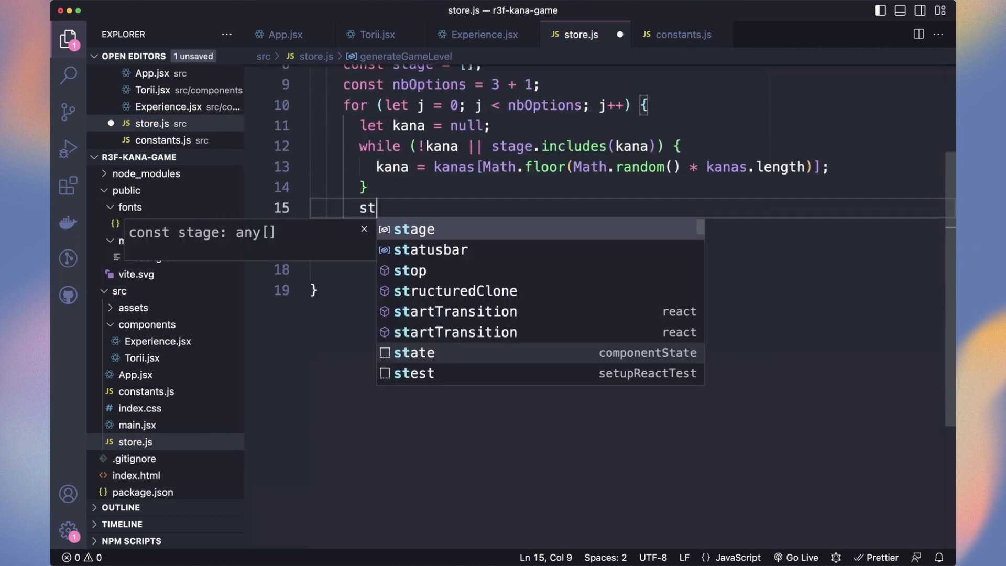
type("age.push(kana);")
type("stage[Math.floor(")
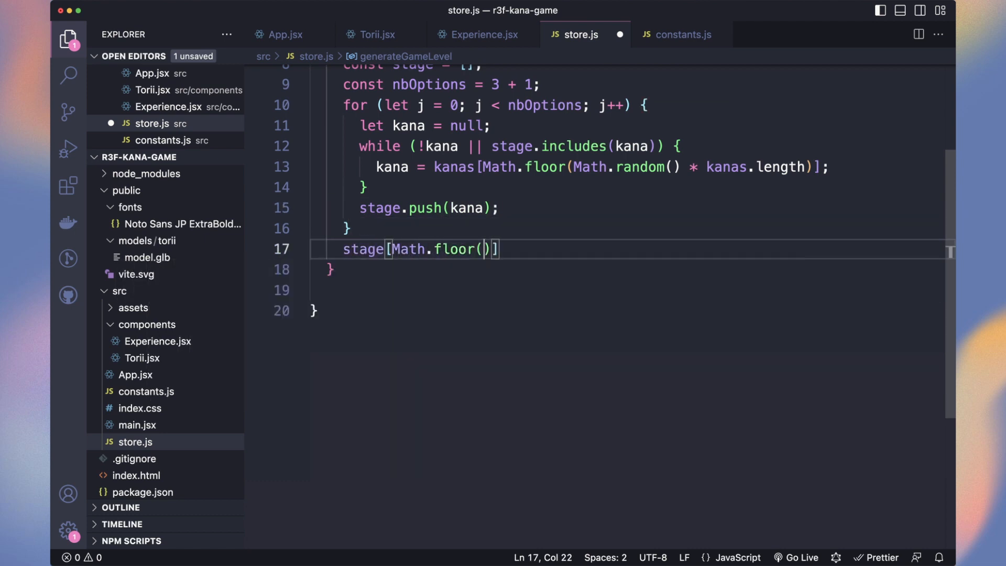
type("Math.random() * stage.length")
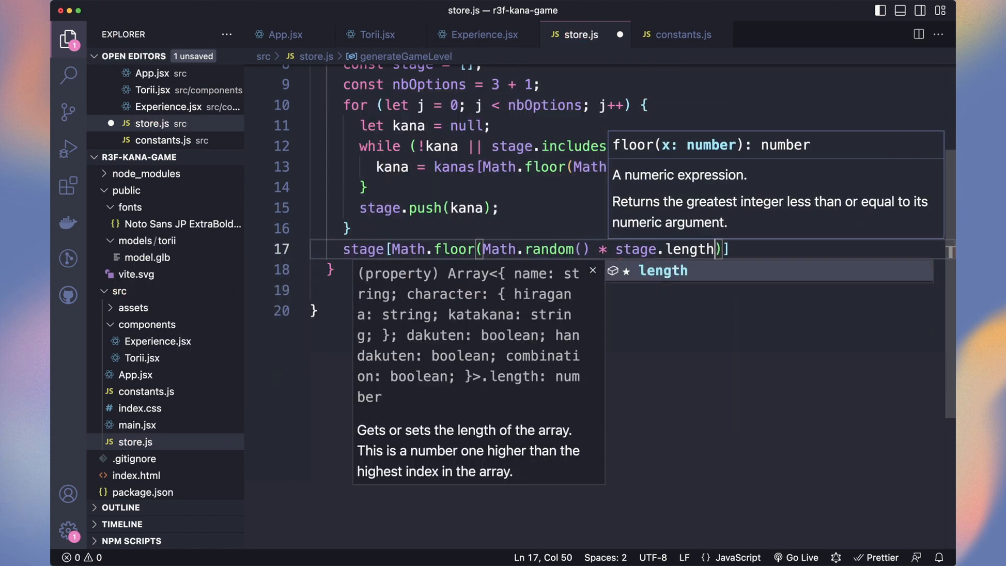
type("].correct = true;")
type("level.push(stage);")
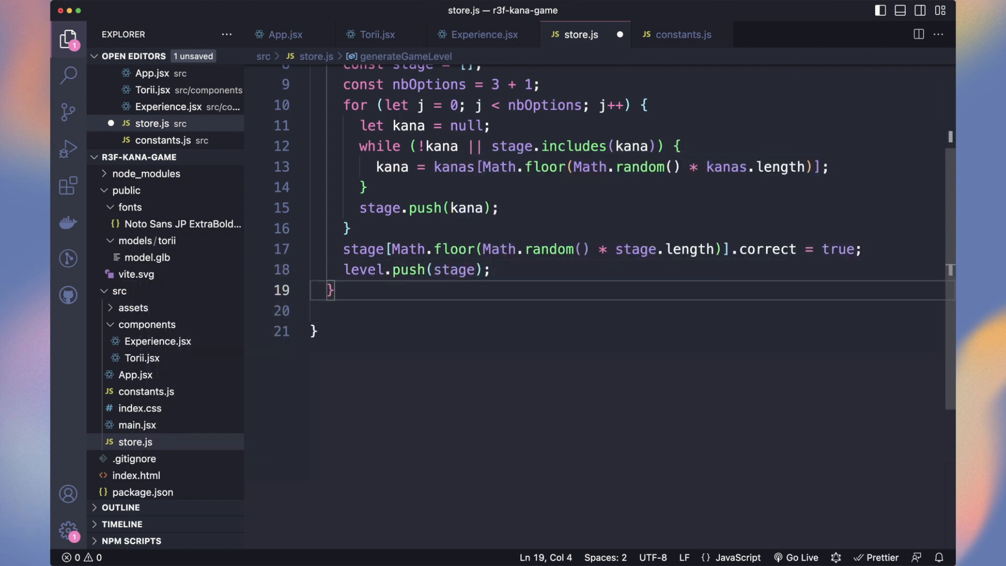
left_click(285, 34)
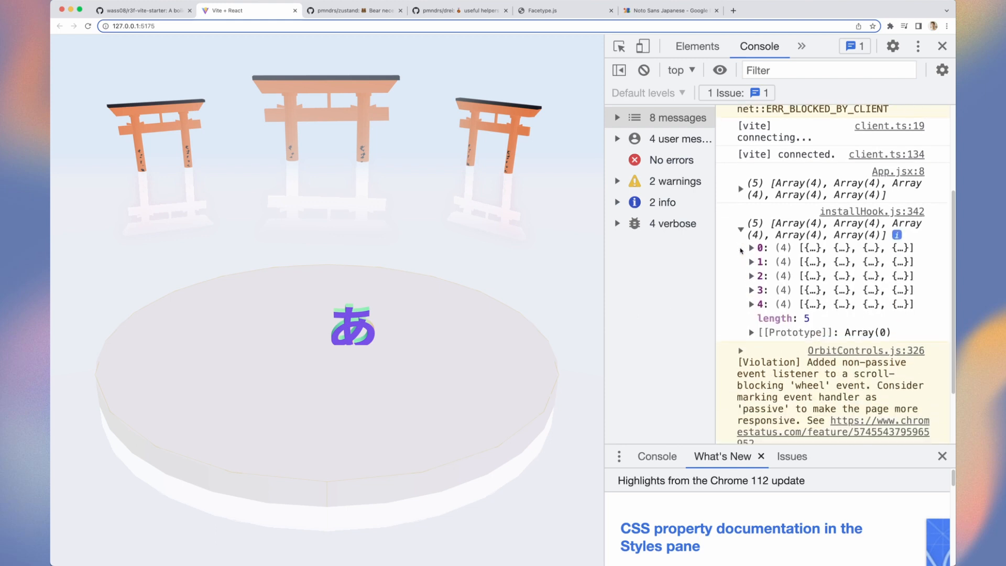
- Expand the logged level and its first stage to reveal the kana 'e', 'te', 'mu', 'i'
left_click(752, 248)
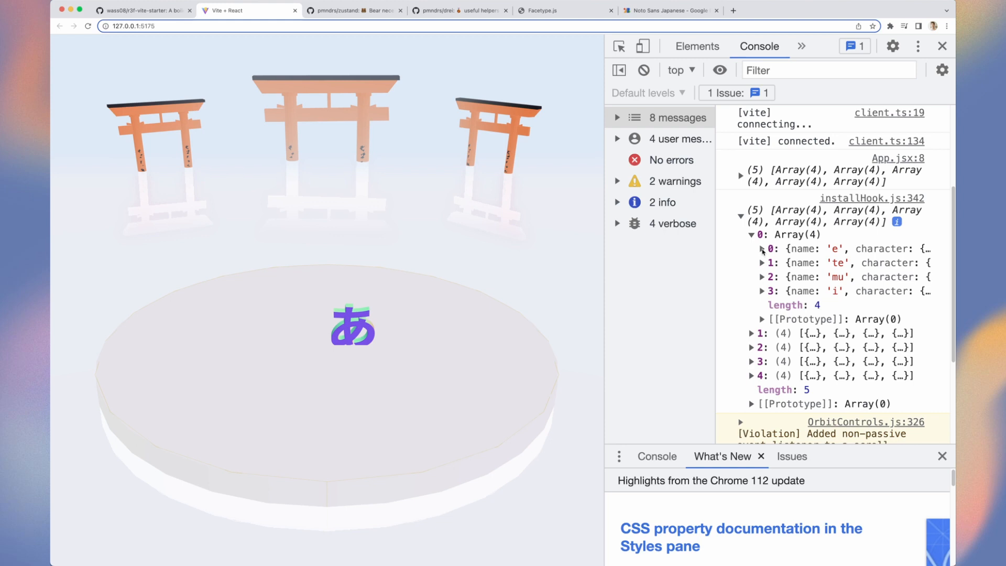
left_click(762, 249)
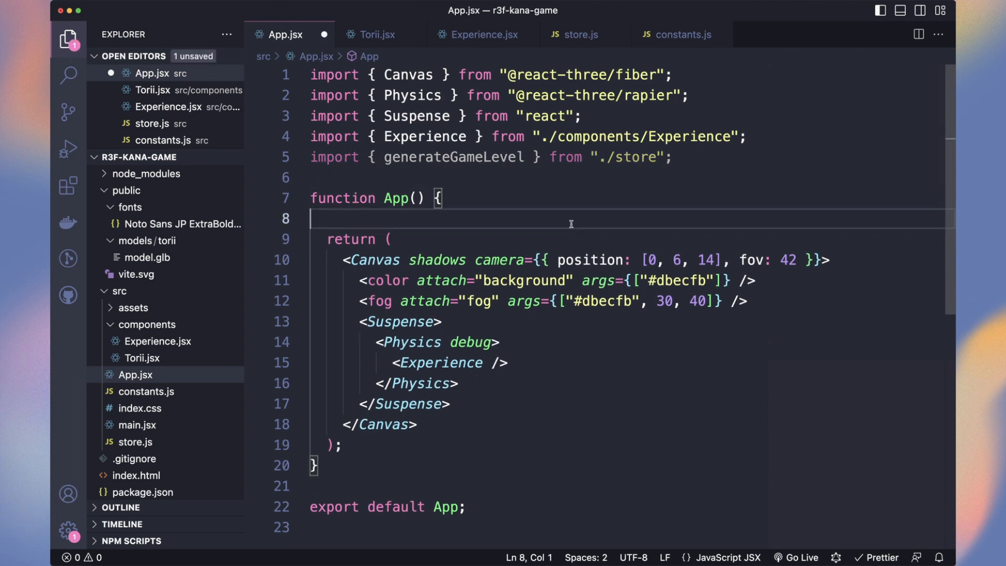
- In store.js, begin exporting useGameStore built with Zustand create((set) => ({ }))
left_click(578, 34)
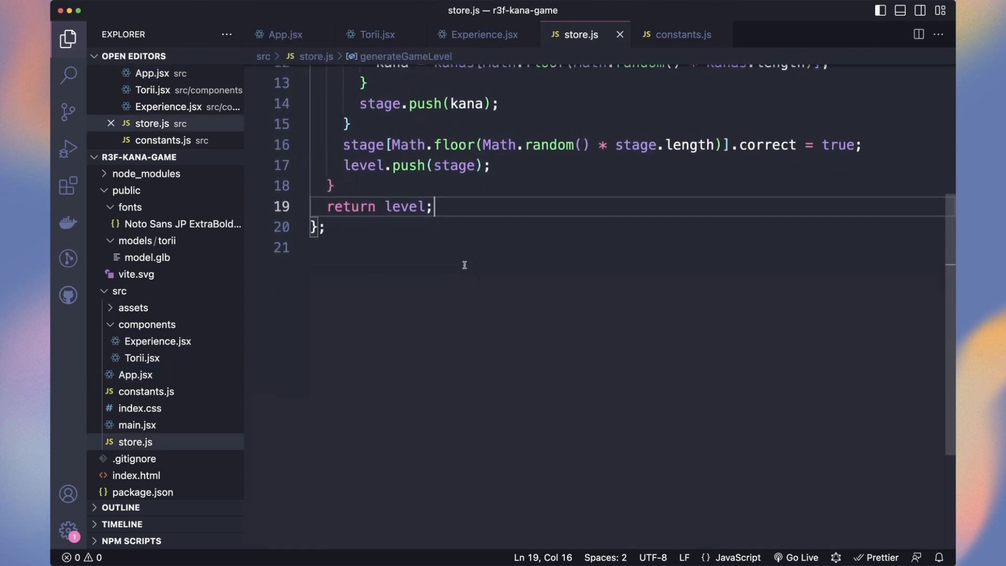
type("export")
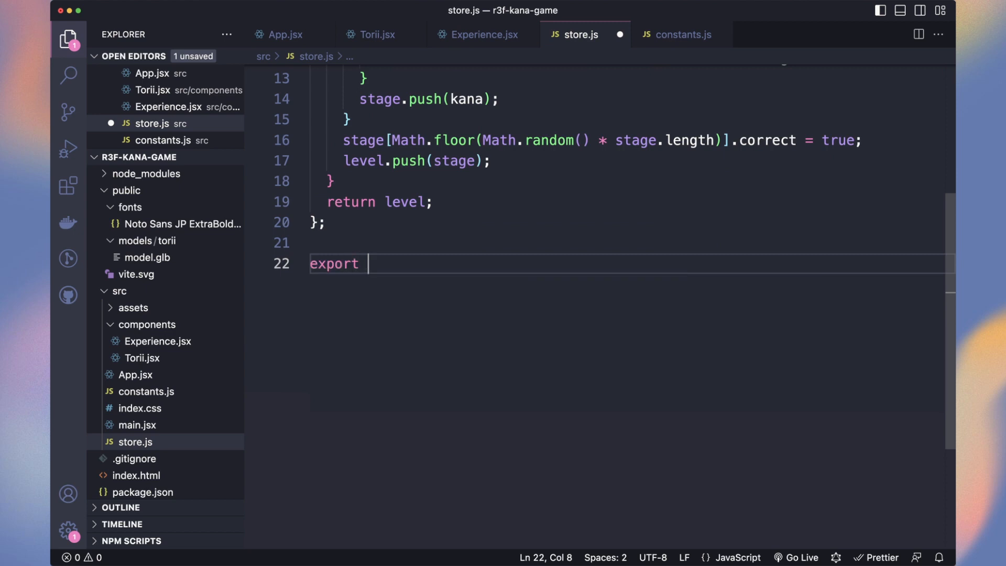
type("const useGameSt")
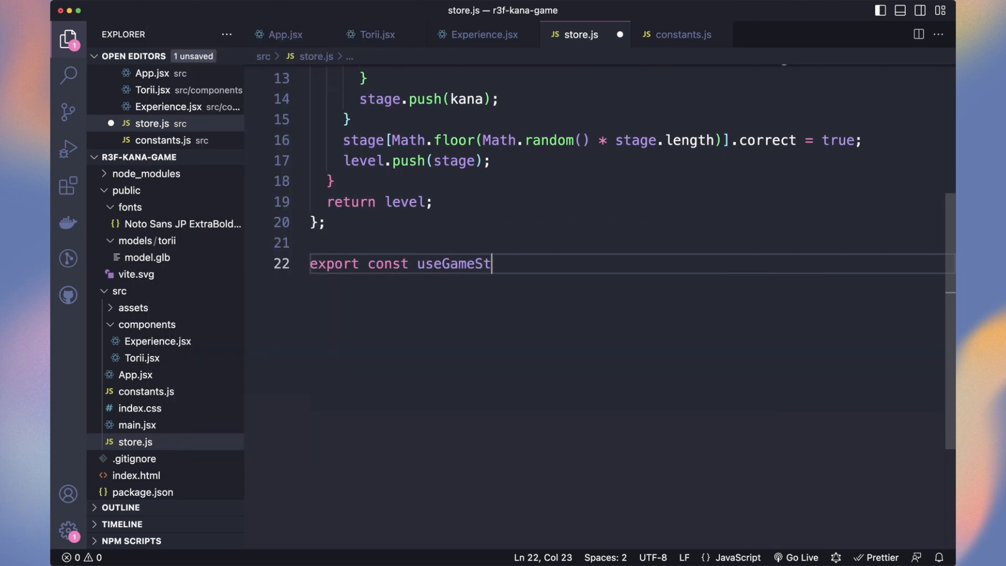
type("ore = create")
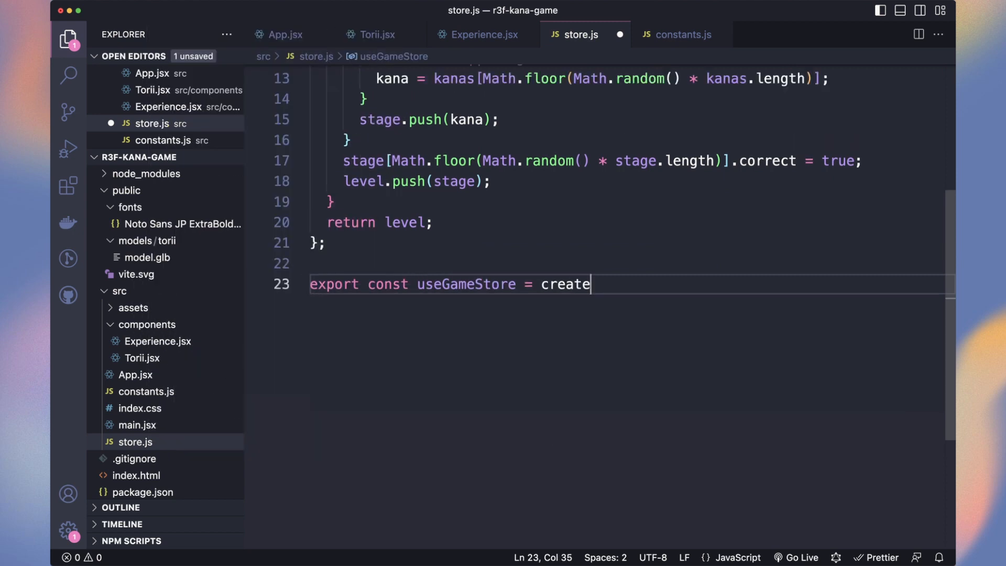
type("((set) )")
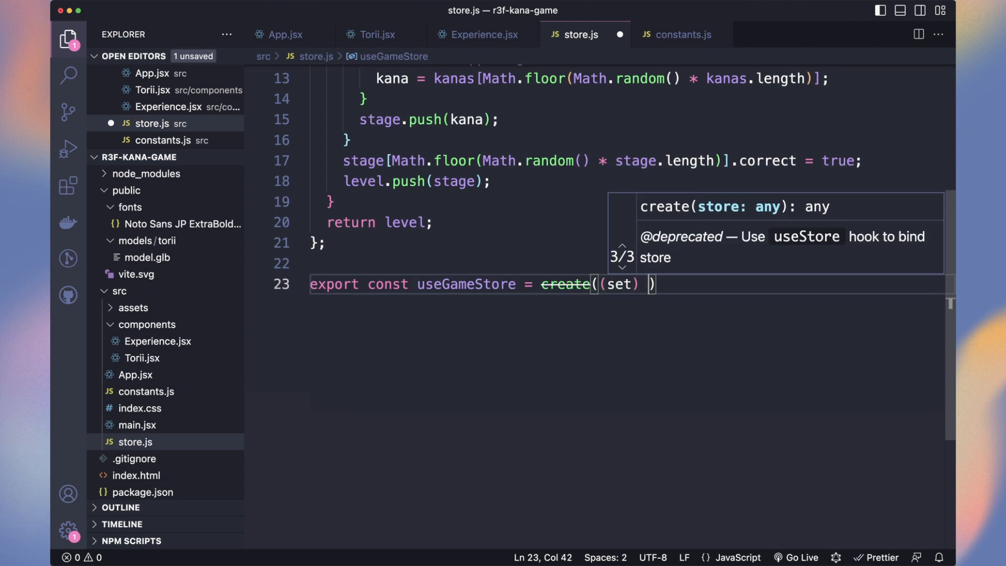
type("=> ()")
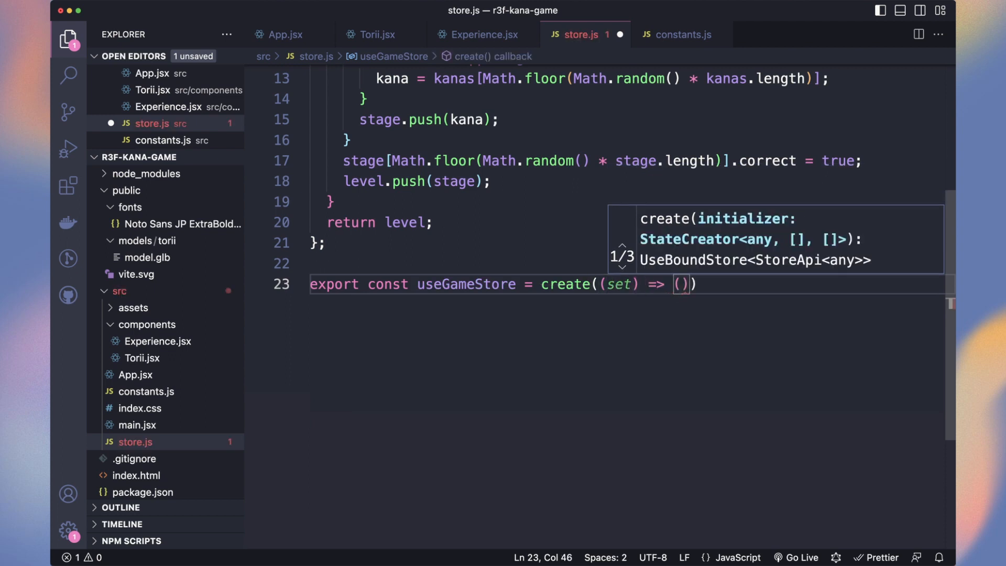
type("{")
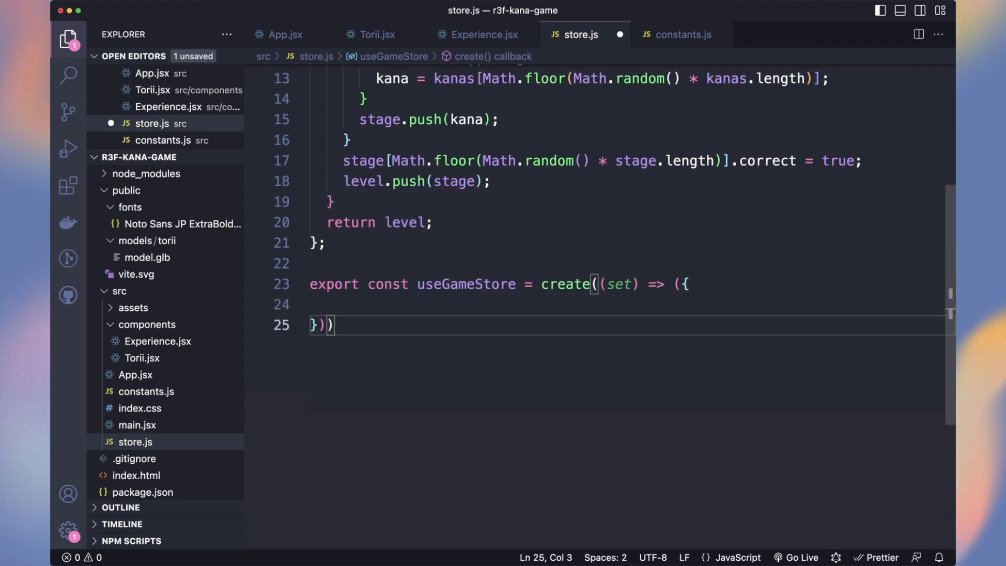
- Add null level state and a startGame action setting the level with currentStage 0
type("level: null,")
type("currentKana")
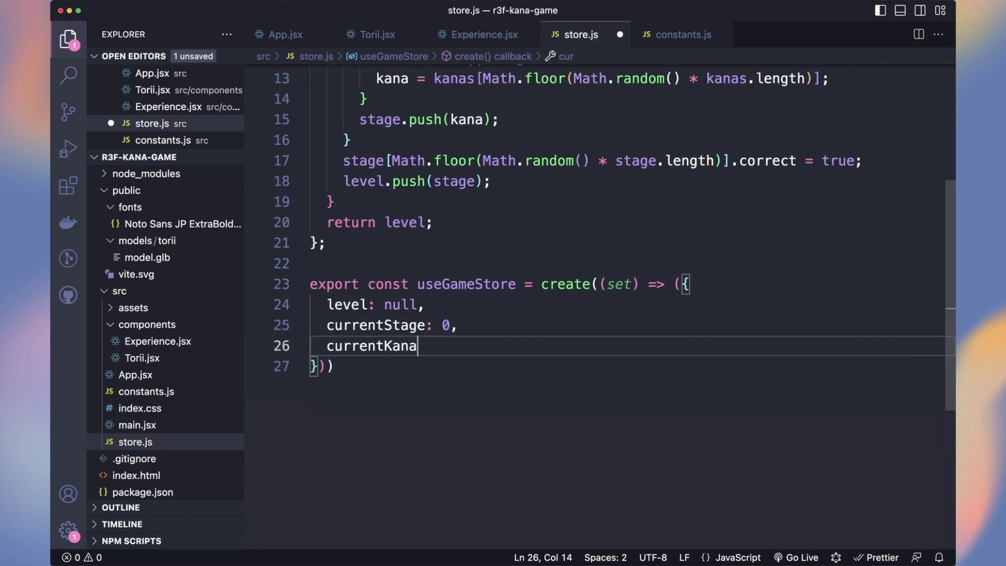
type(": null,")
type("const kurrentKana = level")
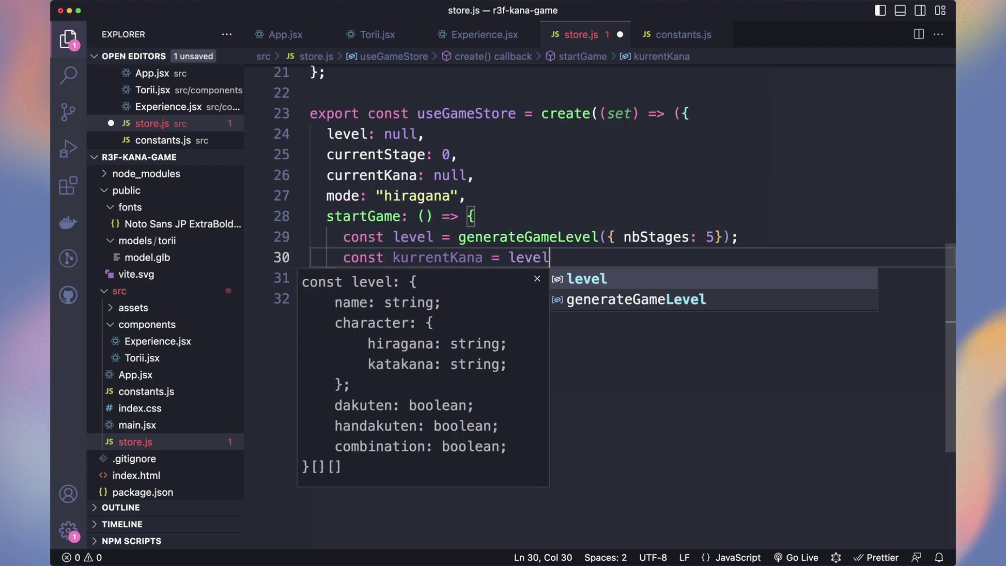
type("[0].find((kana) => kana.correct)")
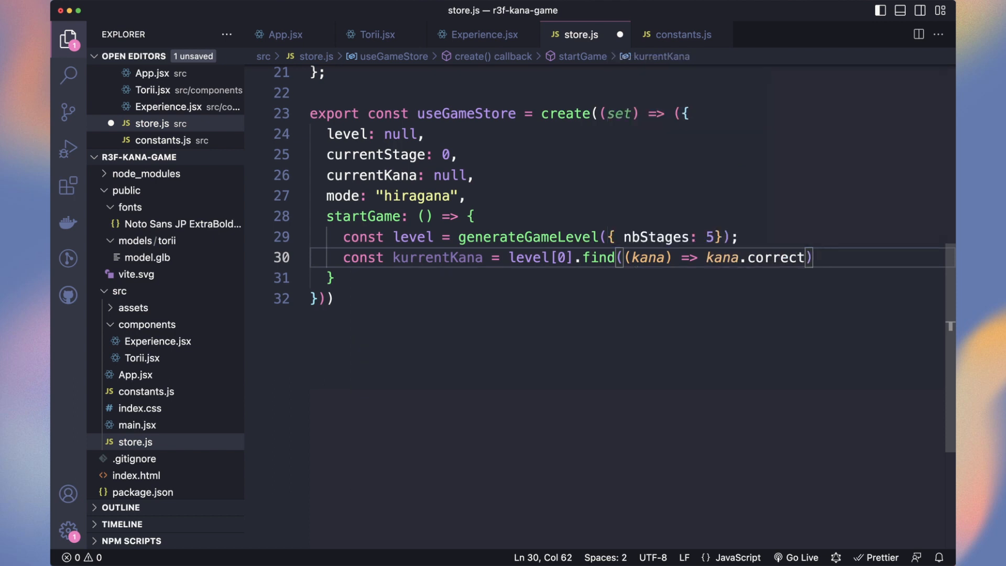
type("set({level, currentStage: 0}")
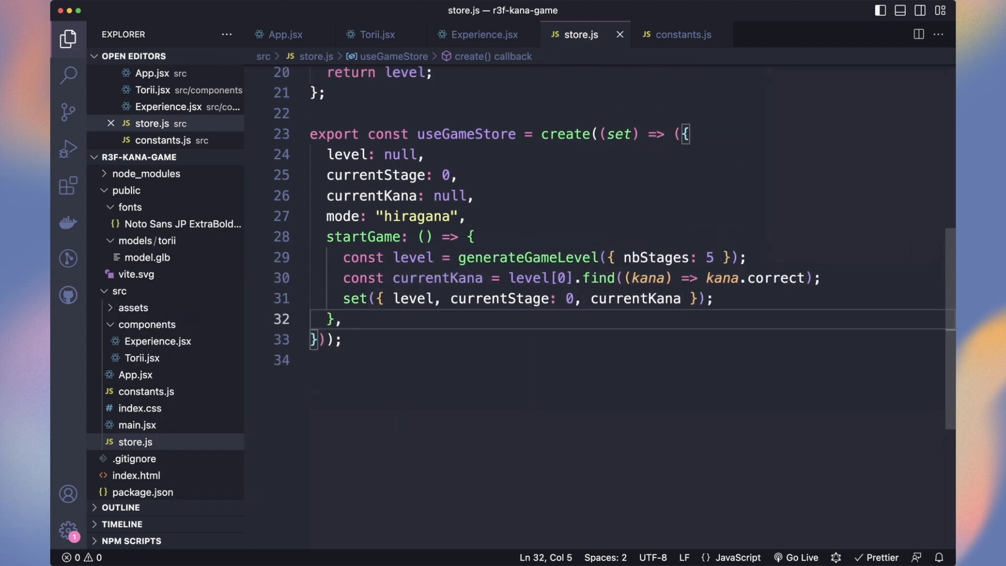
type("state) => {")
type("return { currentStage, cur}")
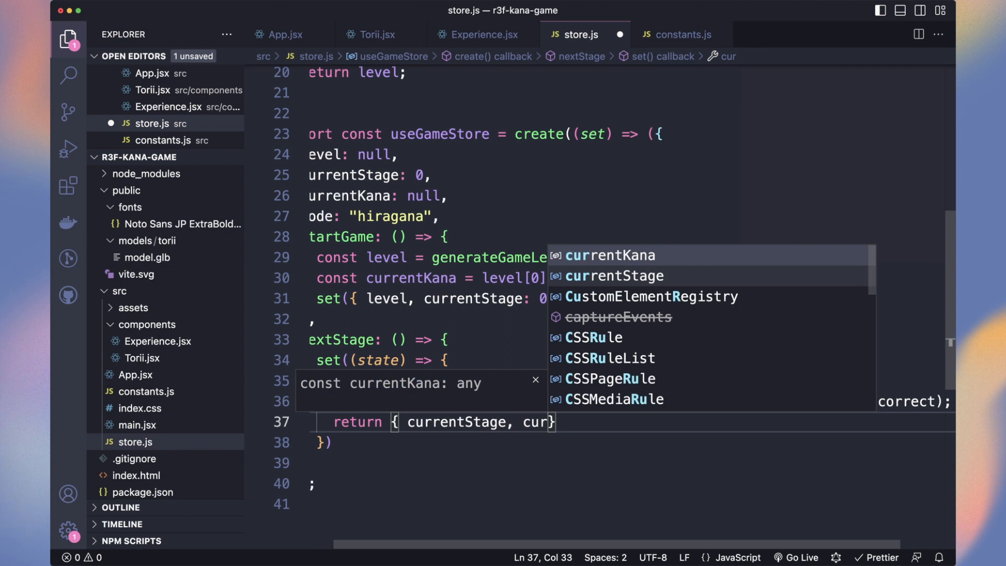
left_click(481, 34)
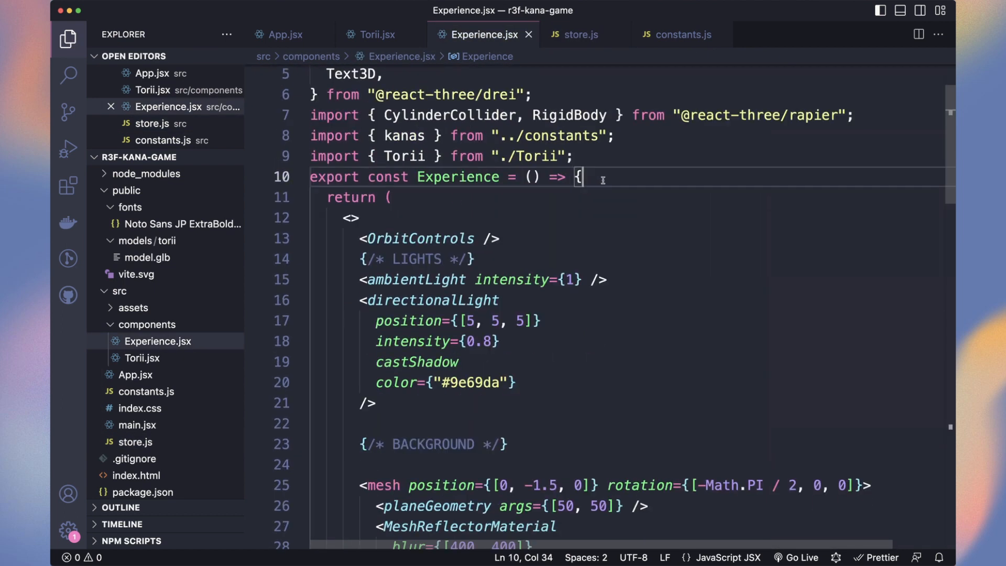
- Start a useGameStore selector in the component that reads startGame from state
type("const startGame = useGameStore((state) =>")
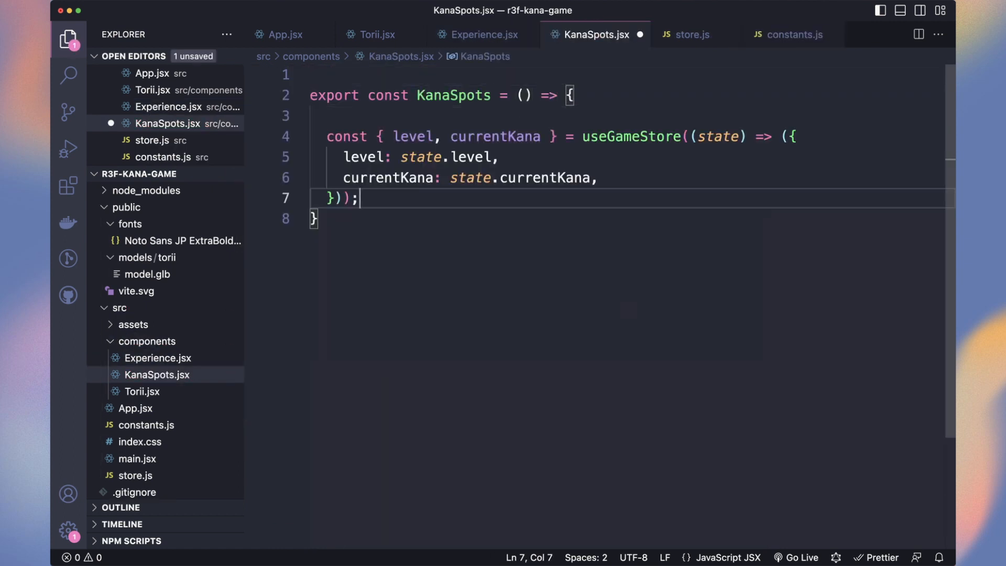
- Map level[currentStage] kana into groups keyed by name, rotated evenly around a circle by index
type("currentStage")
type("return")
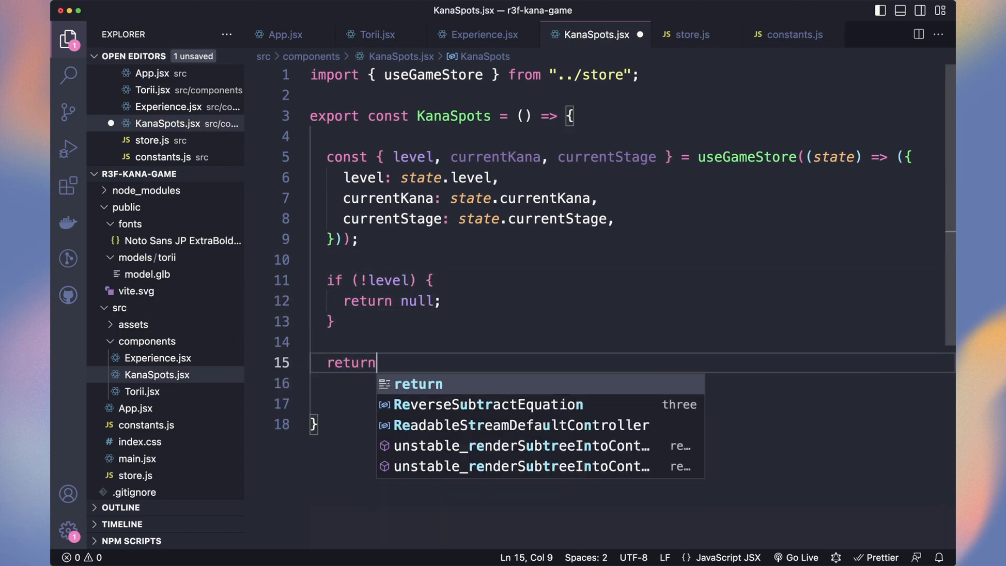
type("level[currentStage]")
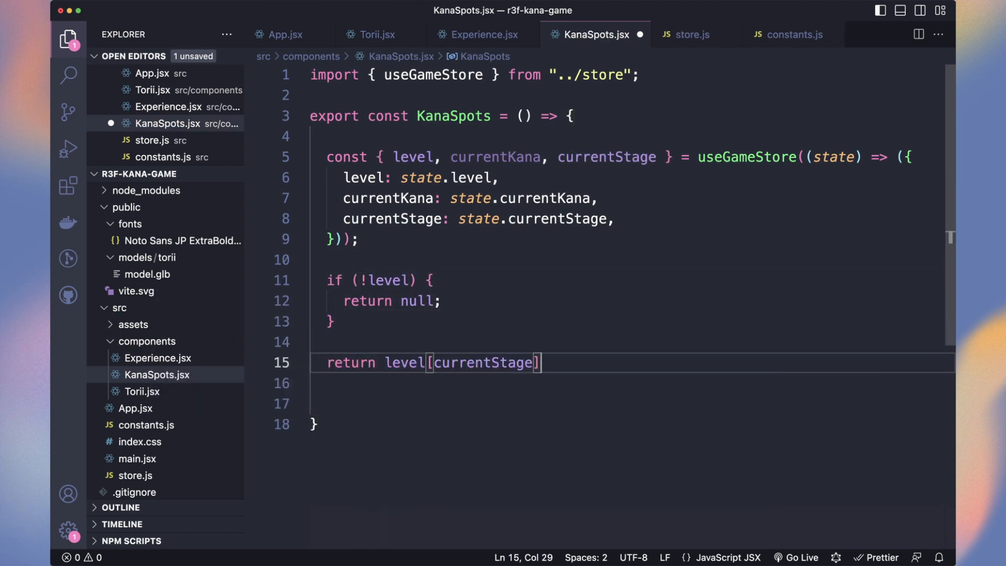
type(".map((kana, index) => (")
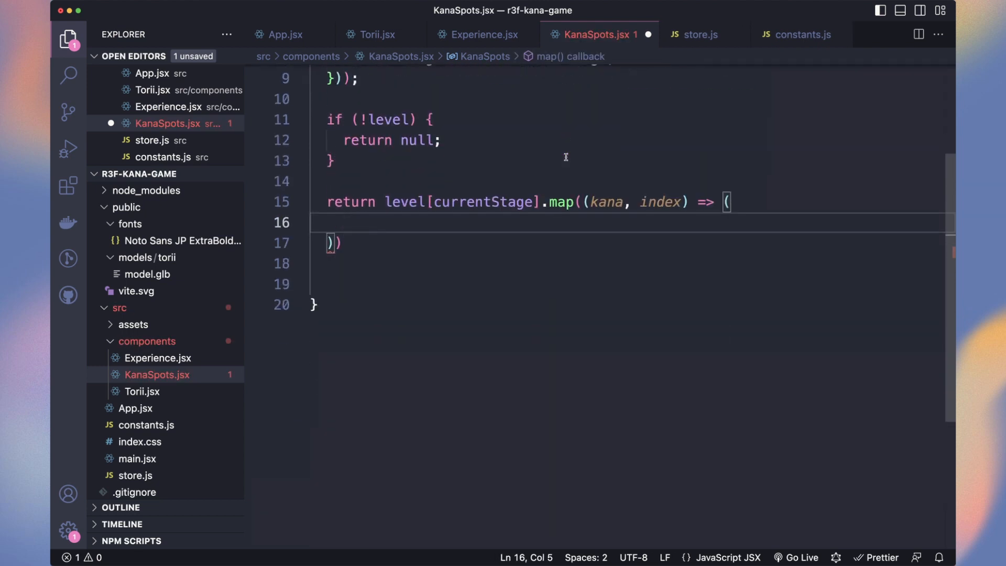
type("<group>")
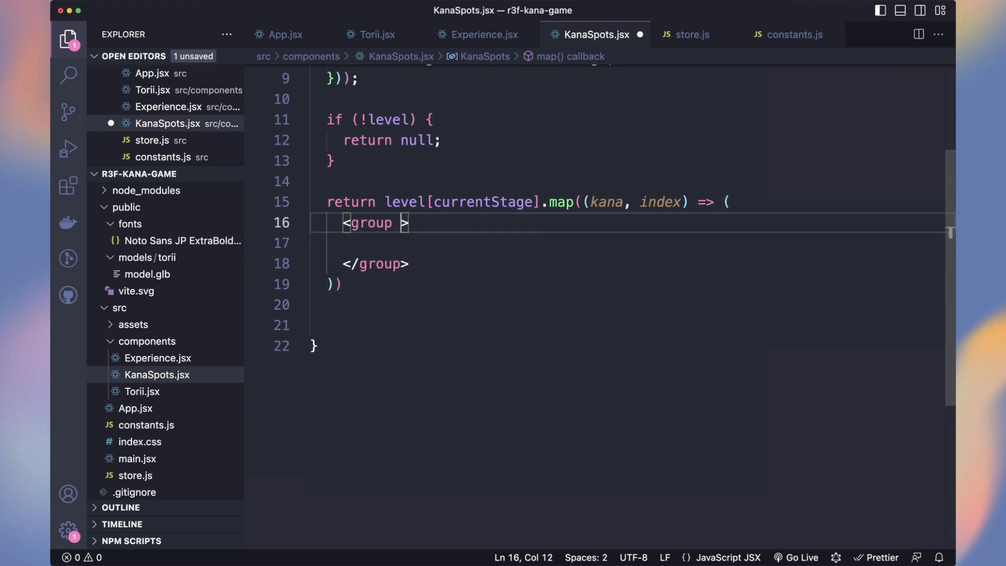
type("key={kana.name}")
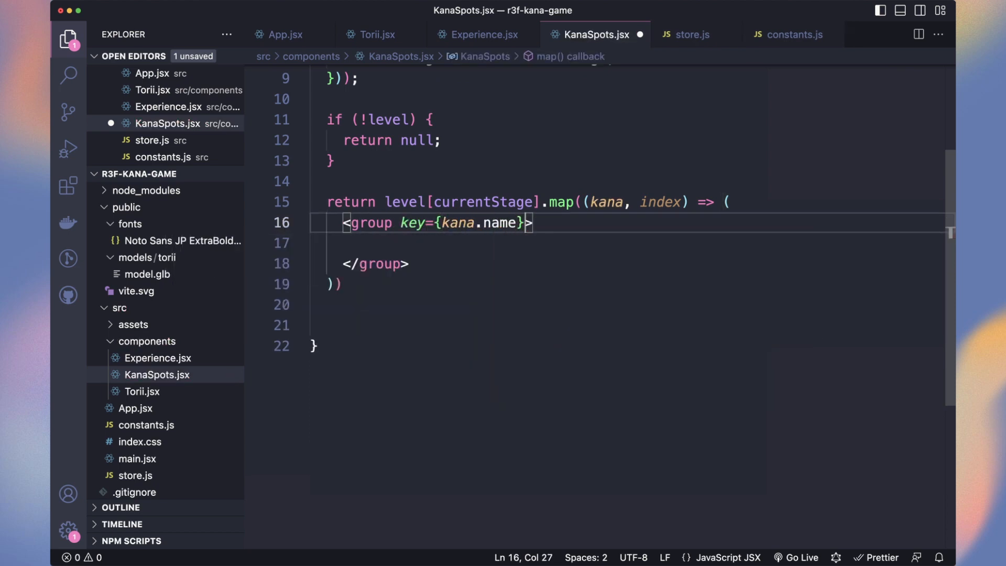
type("rotation-y={}")
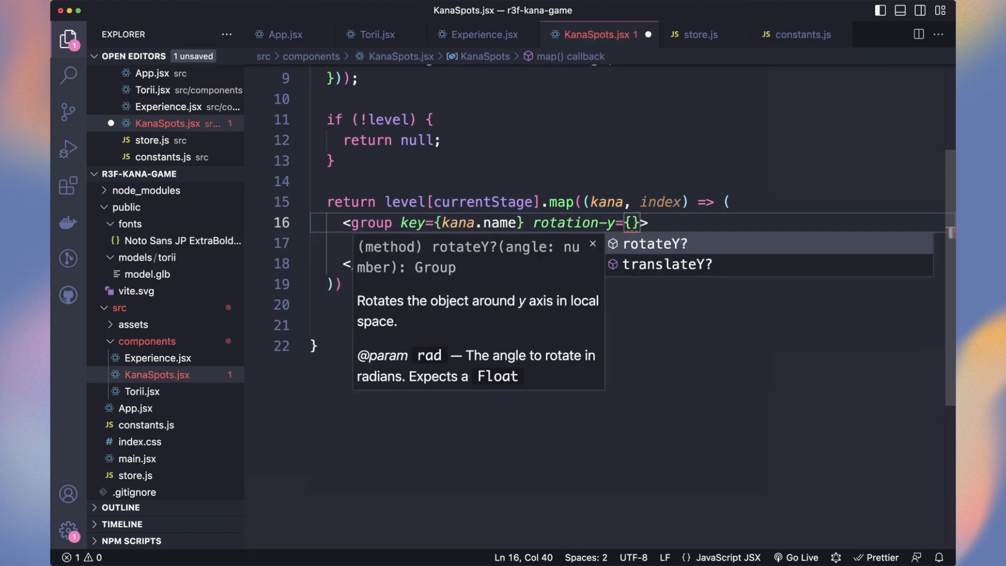
type("(in")
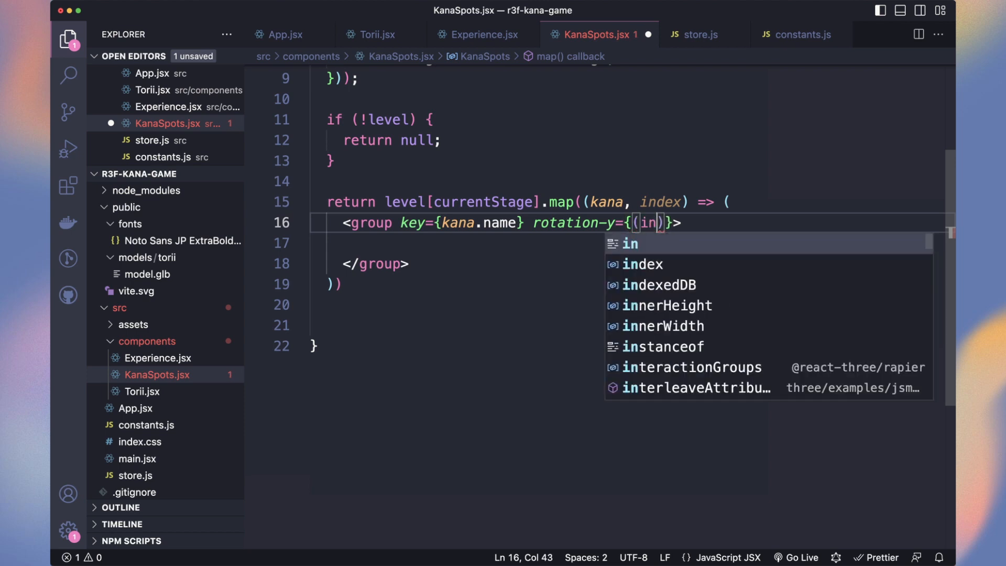
type("index / level[currentStage]")
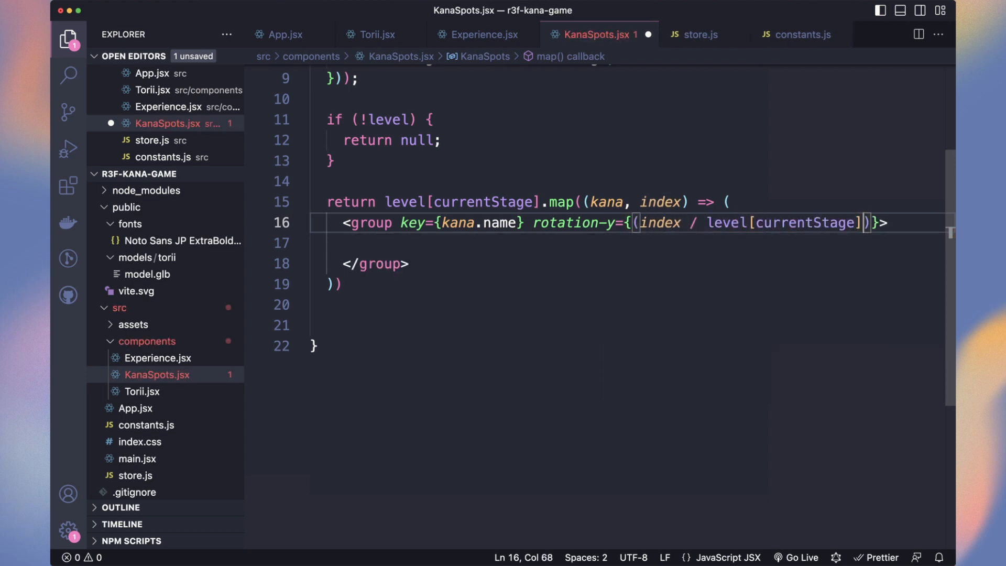
type(".length) * Math.PI * 2")
type("<Cylinder scale={}")
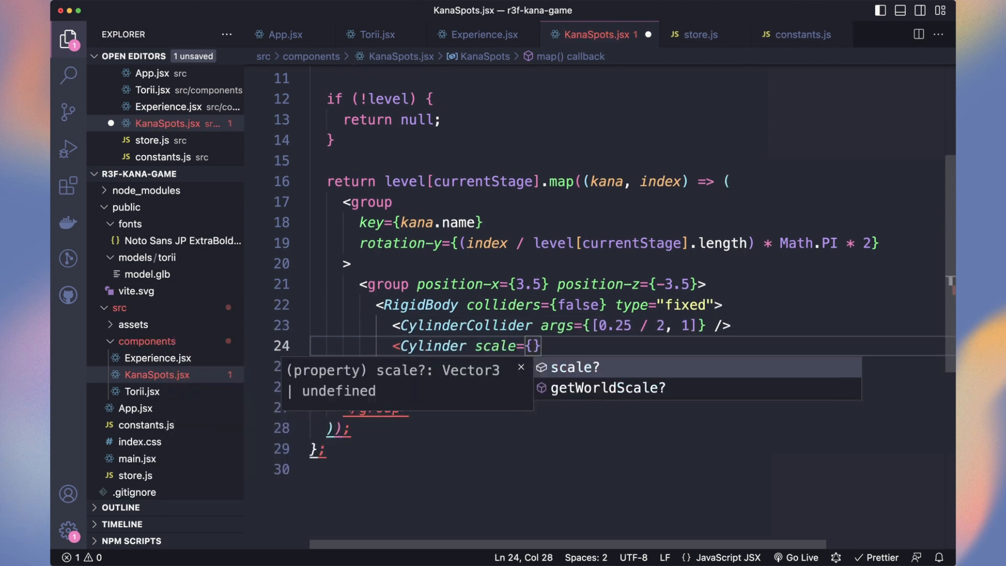
left_click(482, 34)
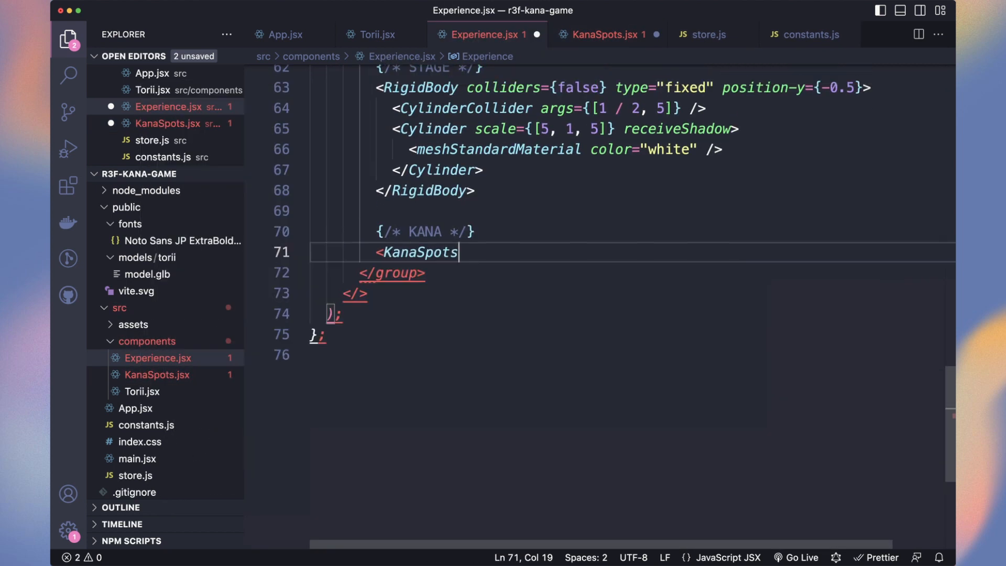
- Centre the hiragana text at y 0.8 and rotate it by index / length × 2π
left_click(609, 35)
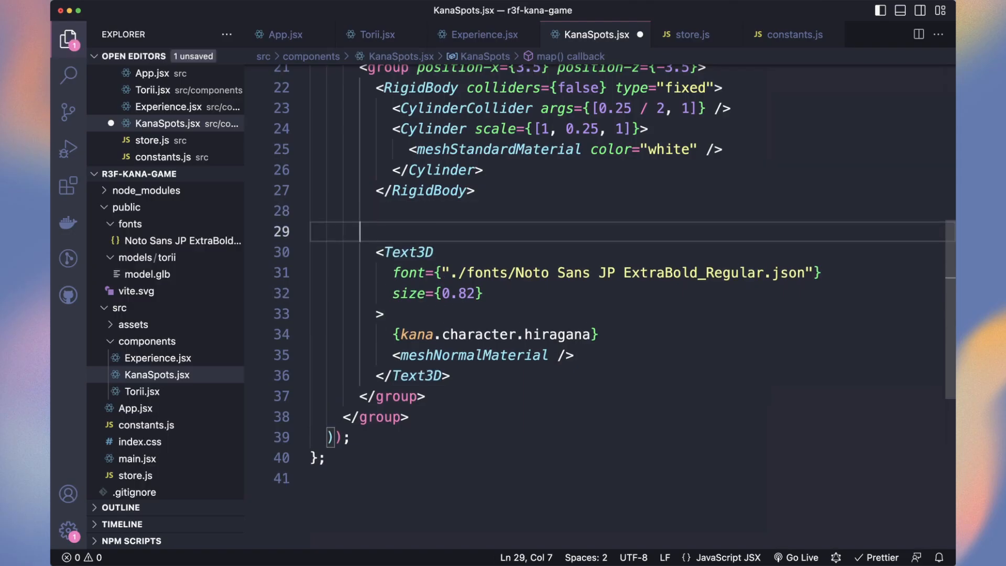
type("<Center position-y={0.8}>")
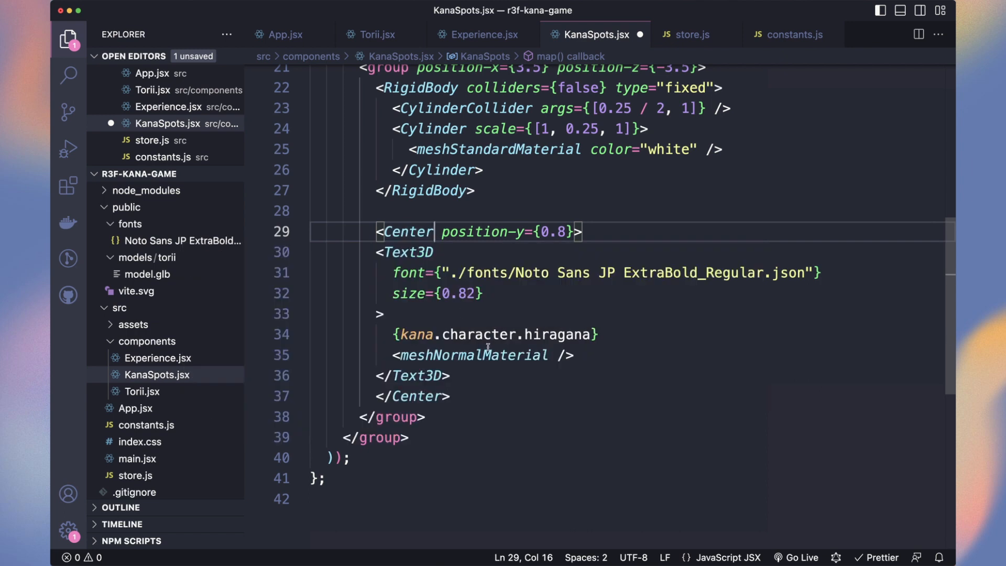
type("rotation-y={")
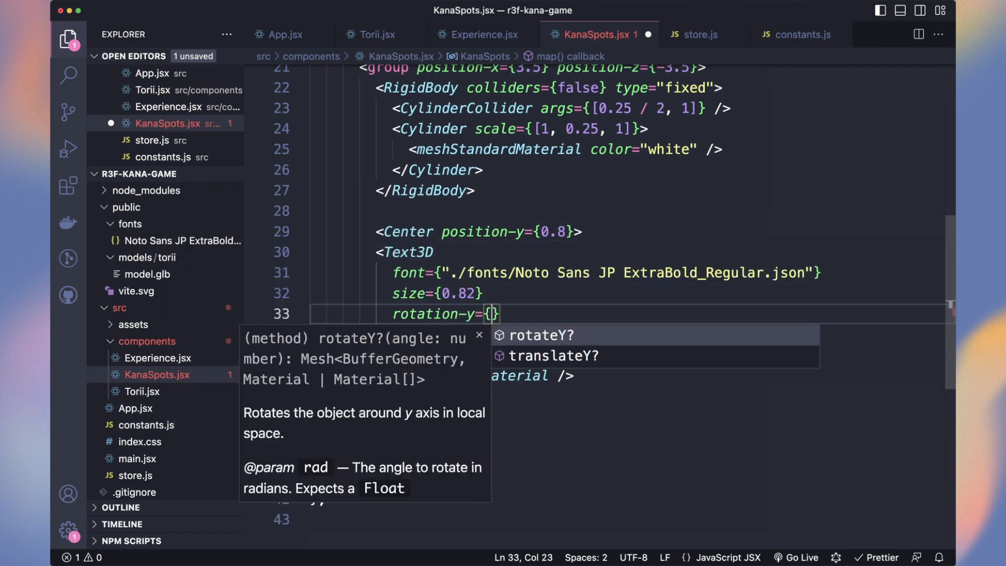
type("index / level[currentStage].length) * Math.PI * 2")
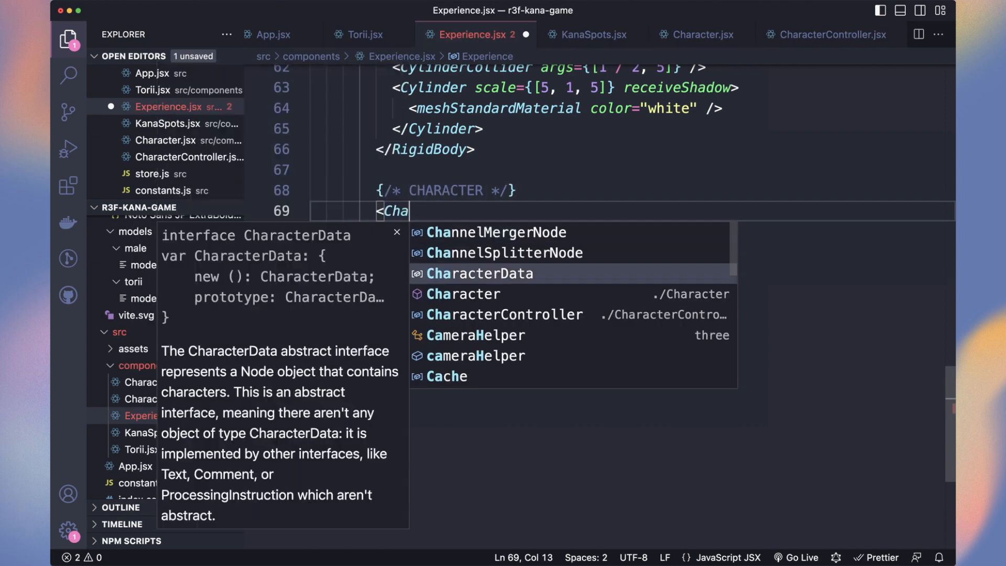
- Add a CapsuleCollider with args and a y-position to the character's rigid body
left_click(831, 35)
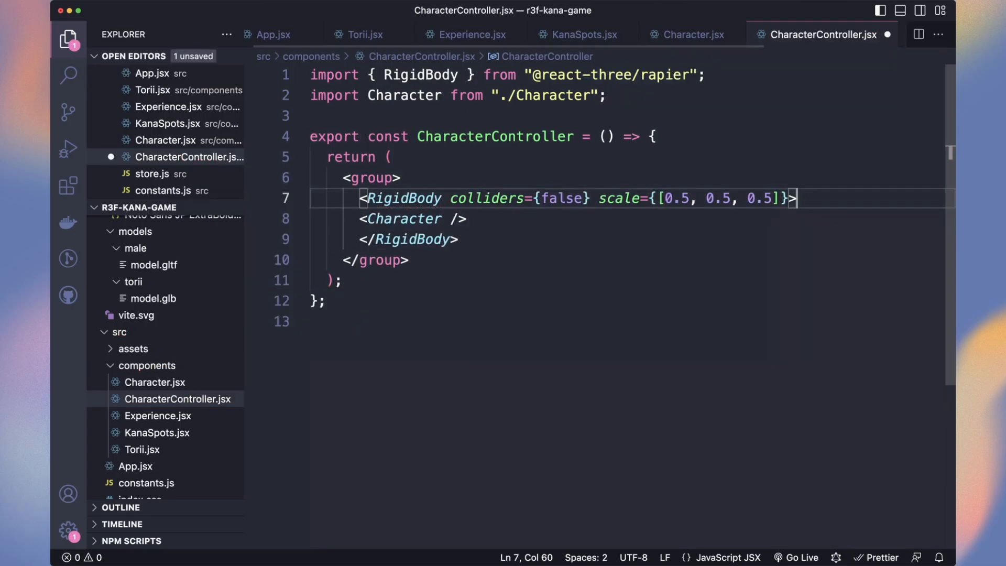
type("<CapsuleCollider args={[[0.]}")
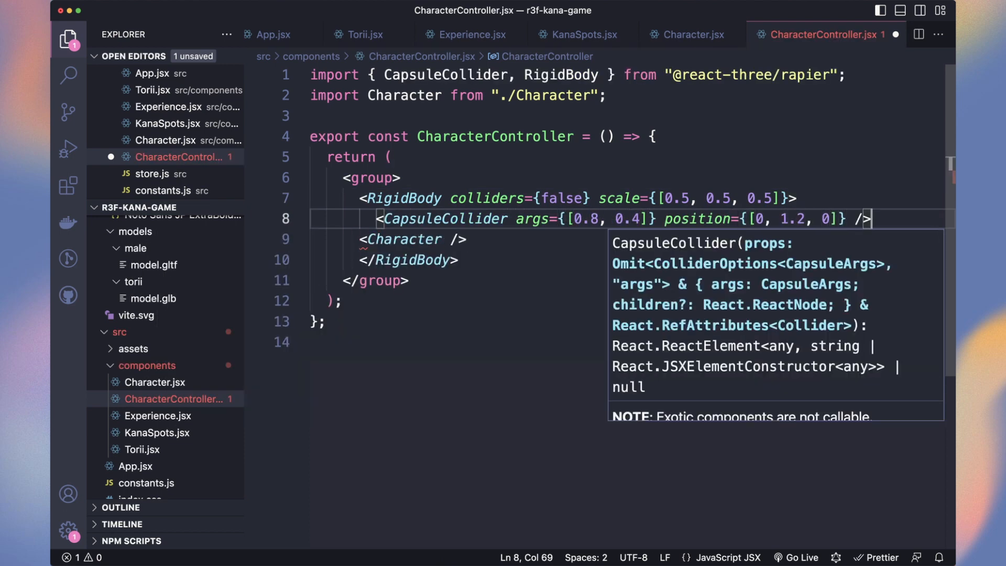
type("position-y=")
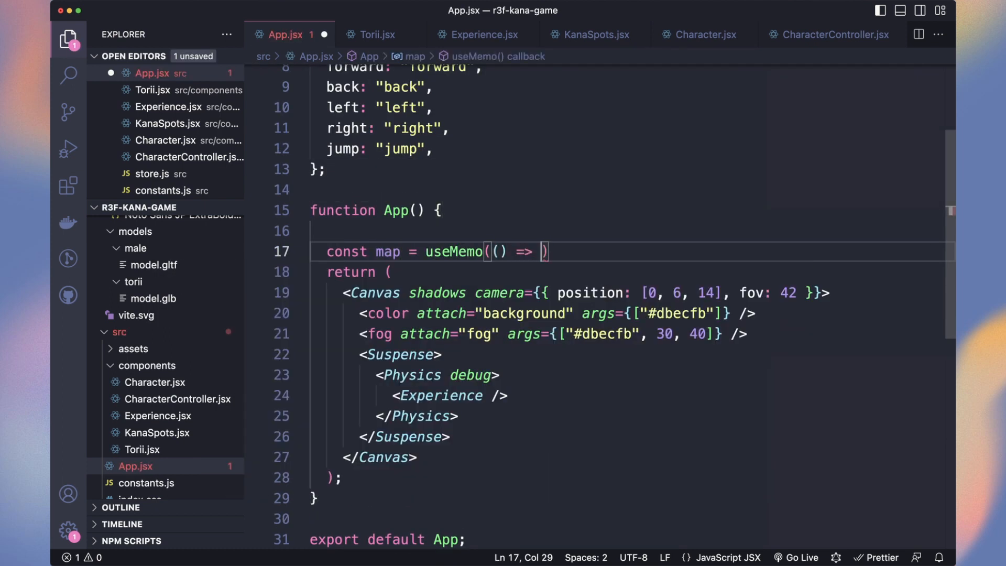
- Build a per-frame impulse object from keyboard controls, with a 0.5 movement constant
type("[")
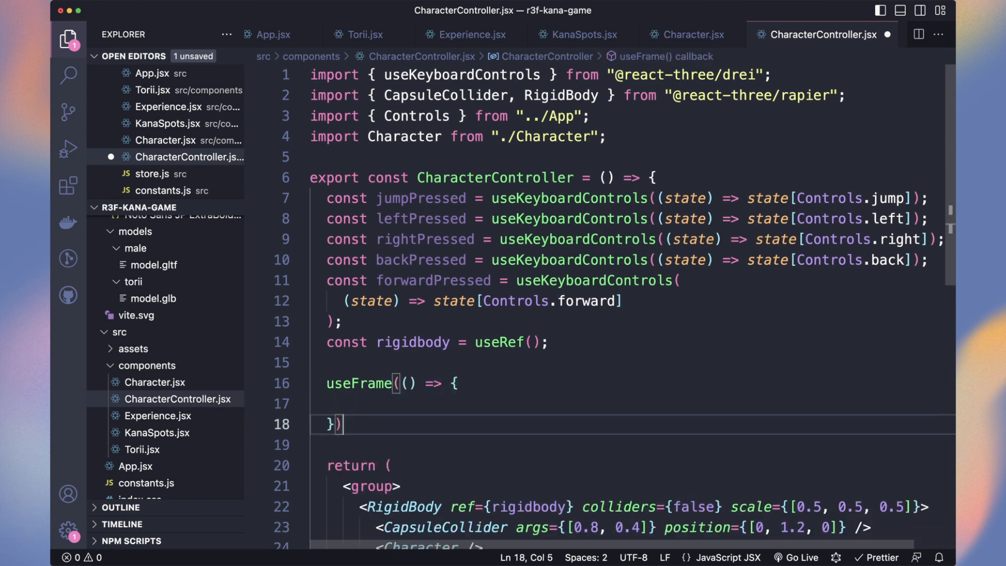
type("const impulse = { x: 0, y: 0, z: 0 };")
type("const JUMP_FORCE =")
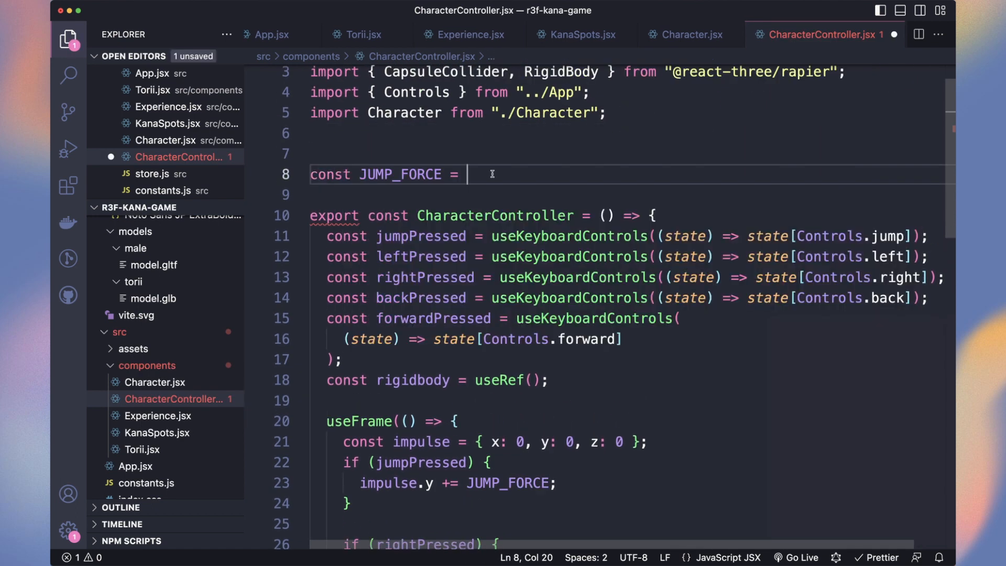
type("0.5;")
type("us")
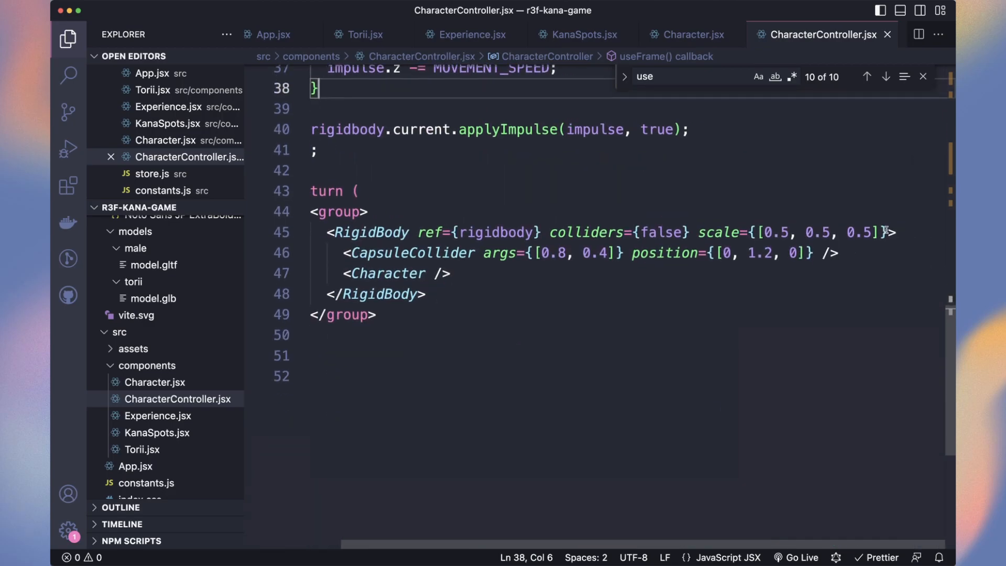
- Set enabledRotations={[false, false, false]} on the character's RigidBody
type("enabledRotations={}>")
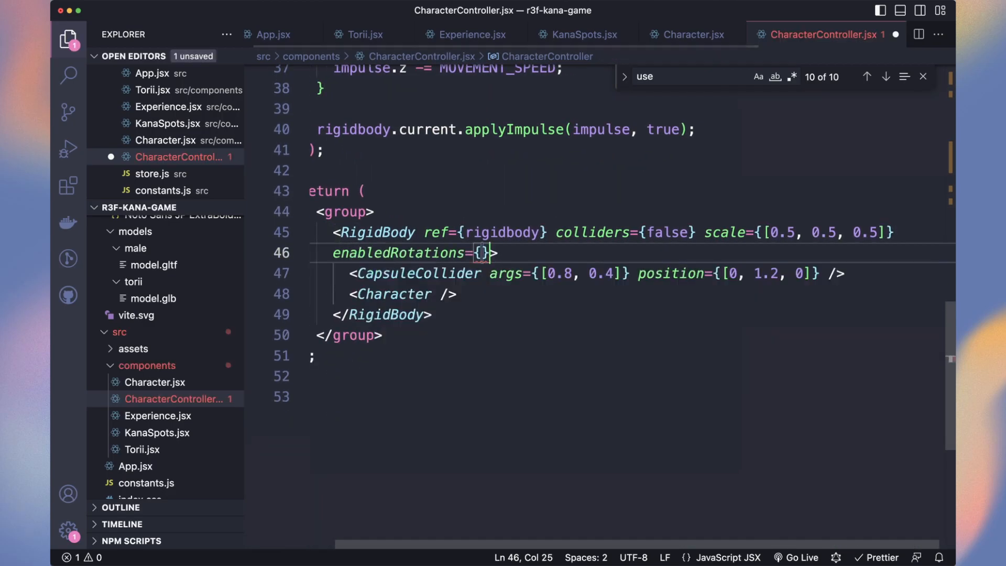
type("[false, false, false]")
type("const linv")
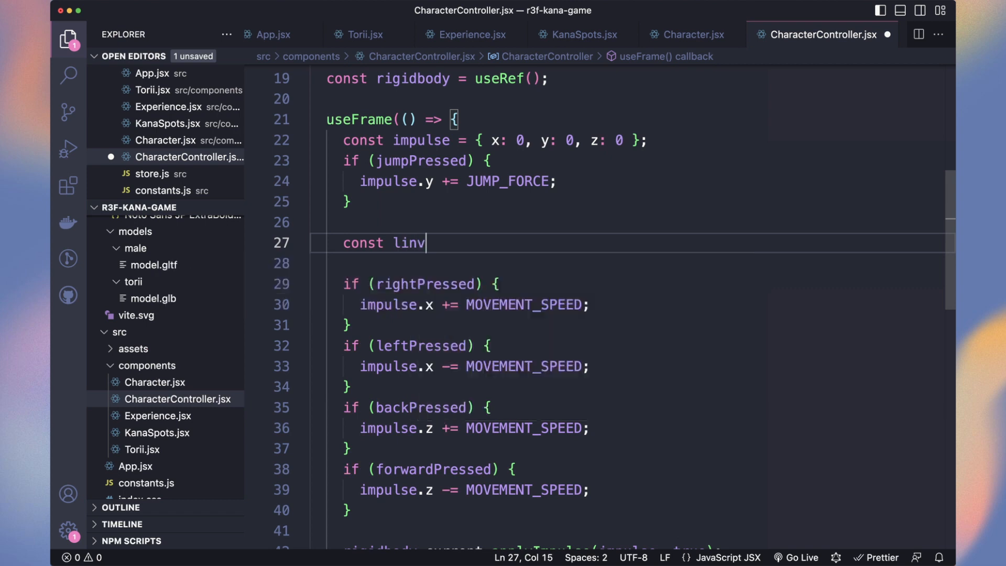
- Read linvel from rigidbody.current, guard movement with MAX_VEL, and compute a rotation angle
type("el = rigidbody.current.linvel();")
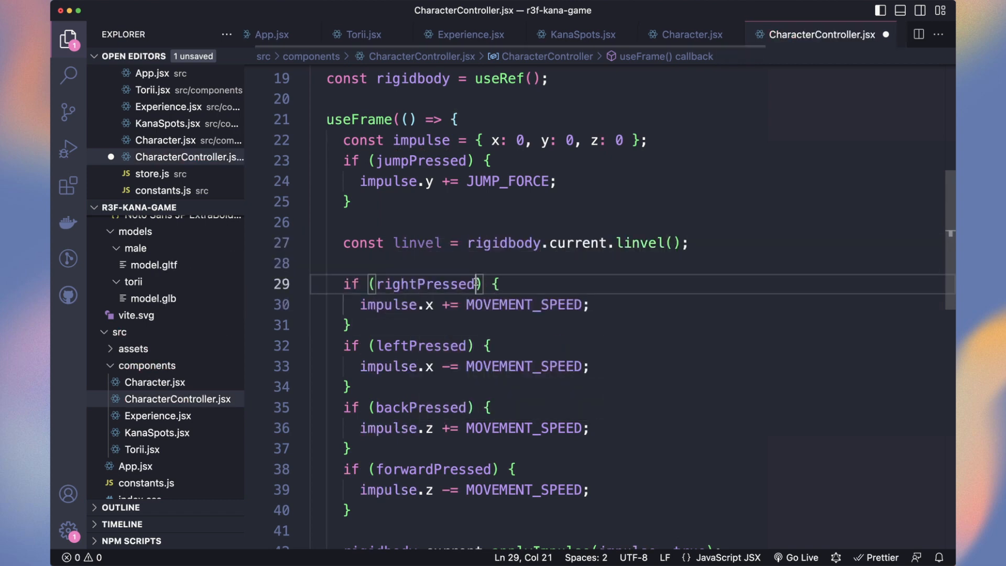
type("&& linvel.x < MAX_VEL")
left_click(431, 470)
type(" && linvel.z > -MAX_VEL")
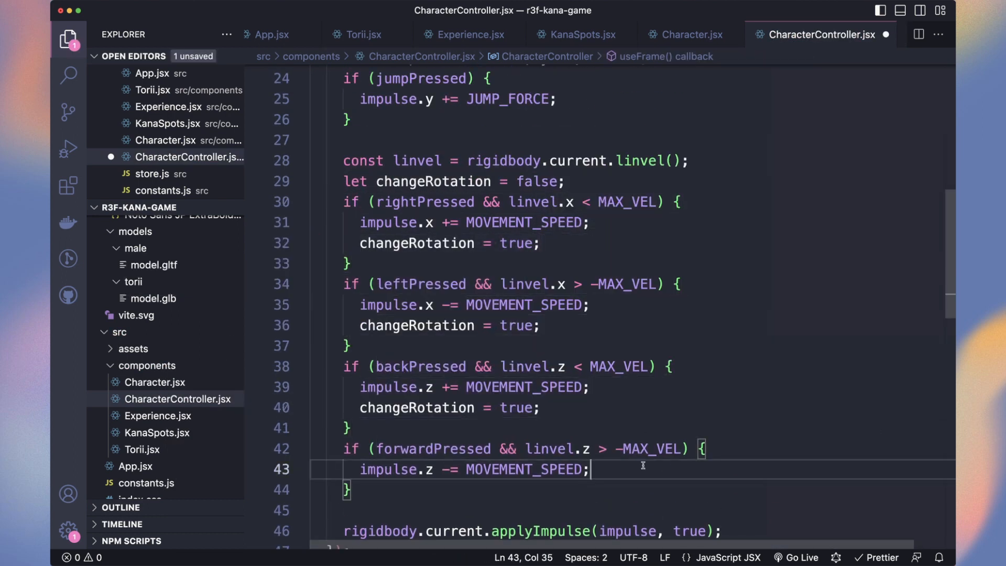
type("const angle = Math.")
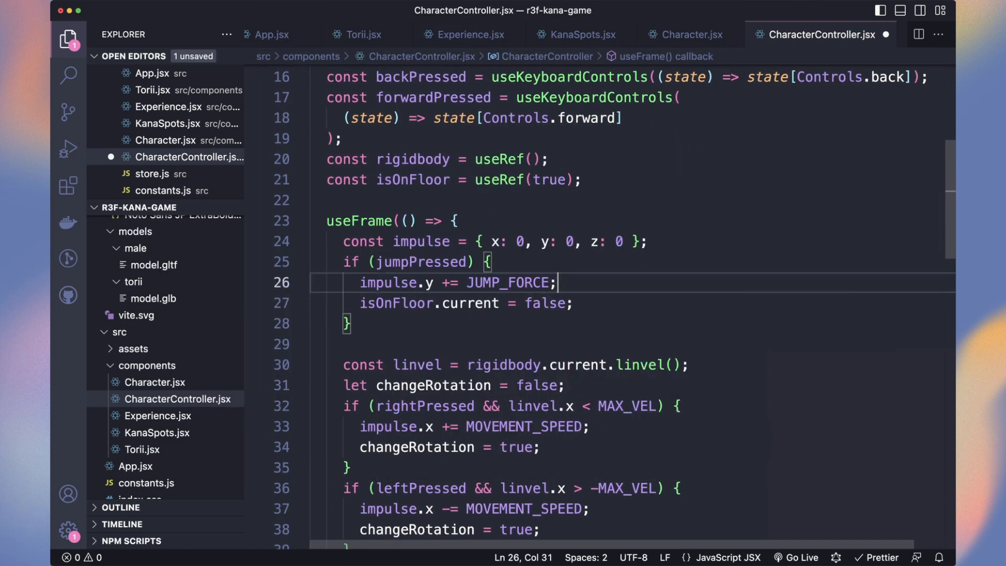
- Set isOnFloor.current to true in the RigidBody's onCollisionEnter handler
scroll("down", 3)
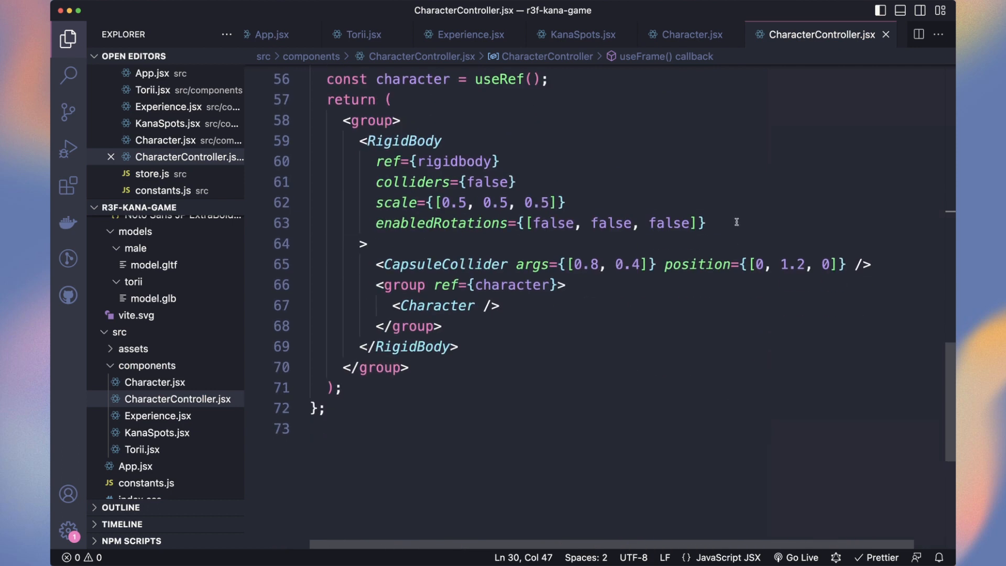
type("onCollisionEnter={() => {}}")
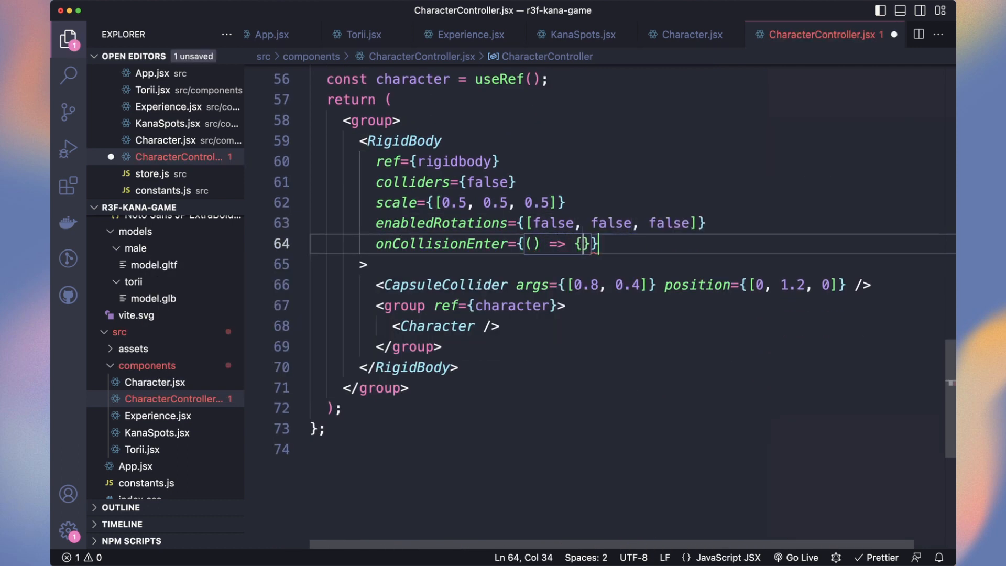
type("isOnFloor.current = true,")
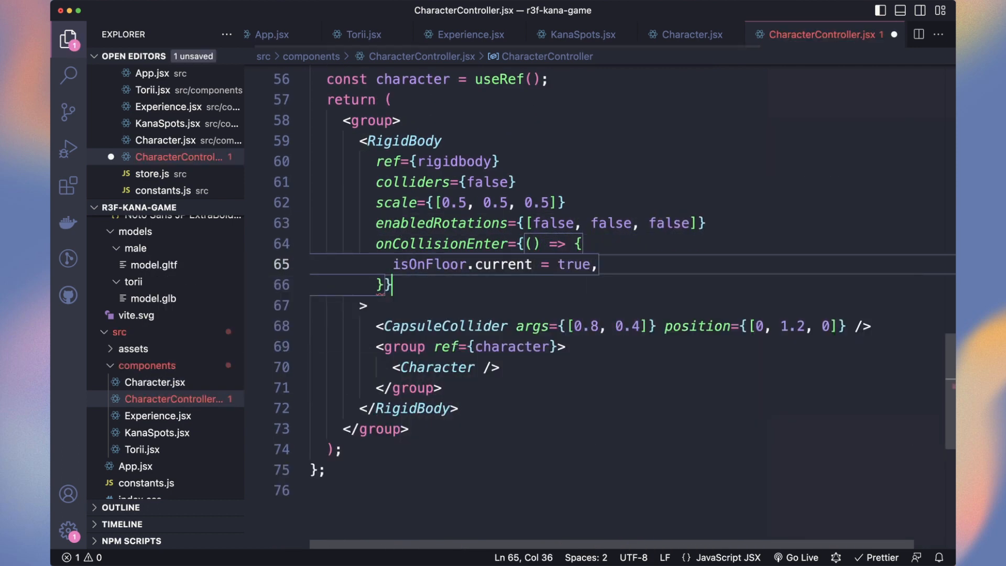